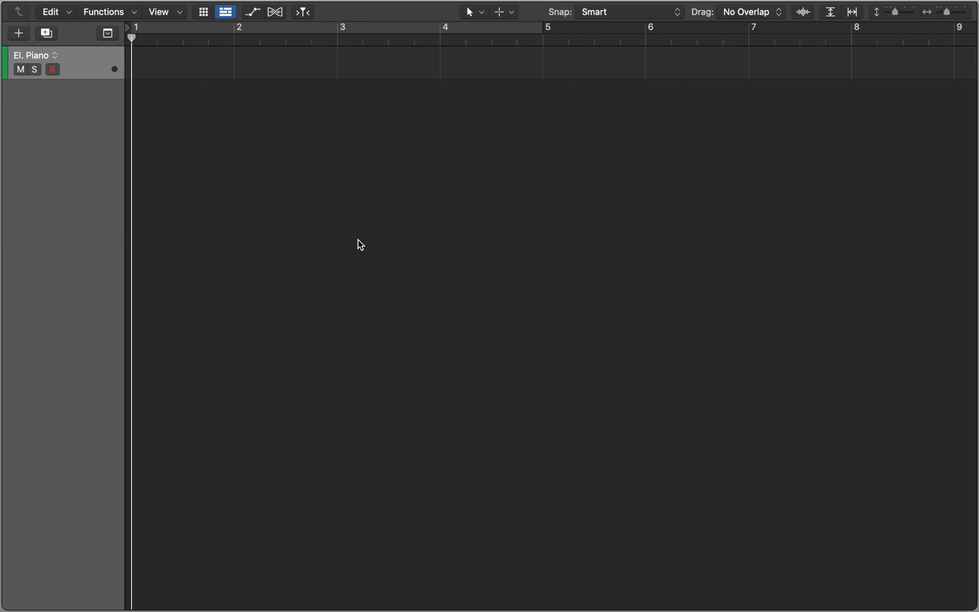
mouse_move(200, 83)
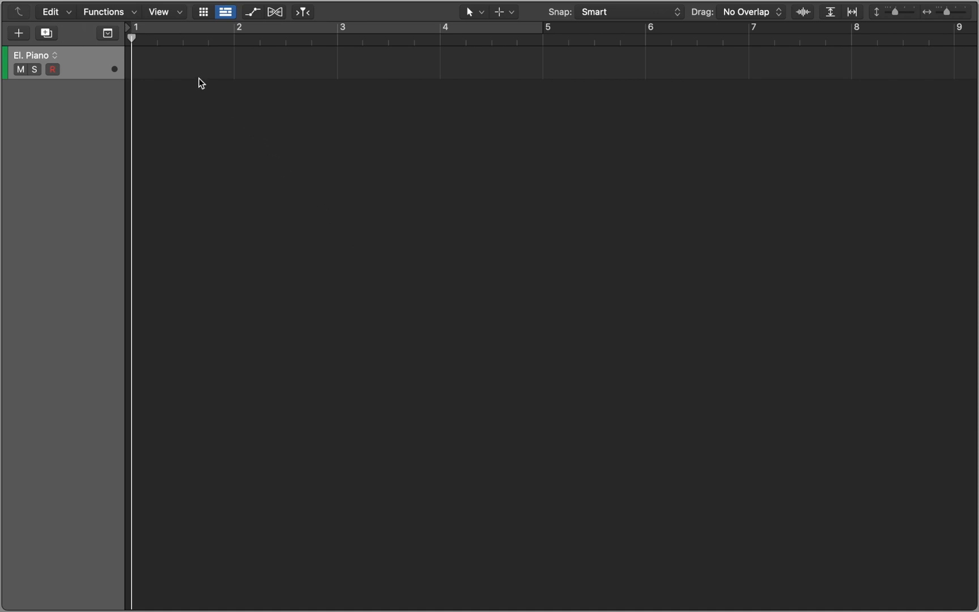
Step: Create an empty one-bar MIDI region at bar 1 on the El. Piano track
click(183, 62)
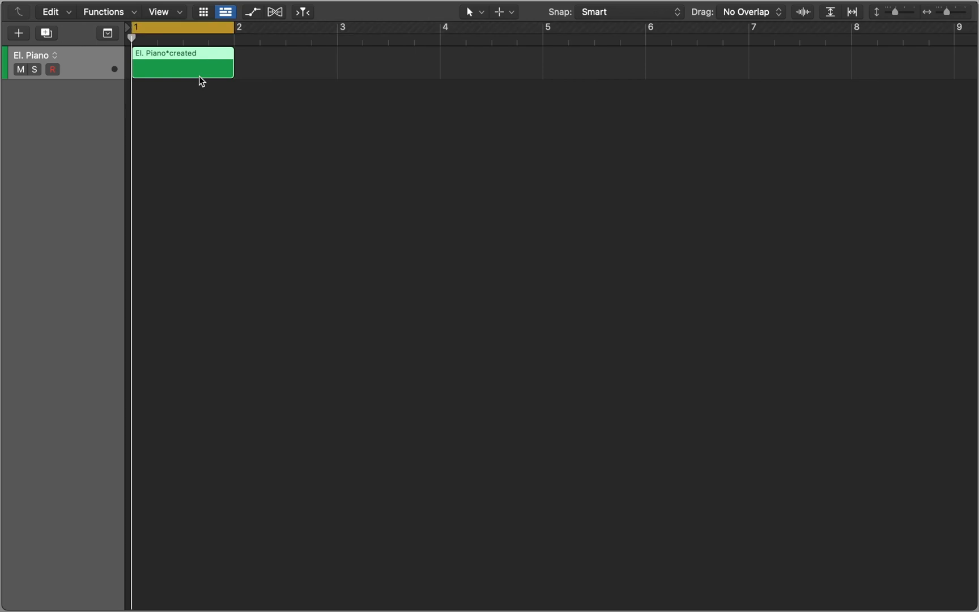
Step: Open the region in the Piano Roll, set Scale Quantize to C Major, and select the Brush Tool
double_click(182, 62)
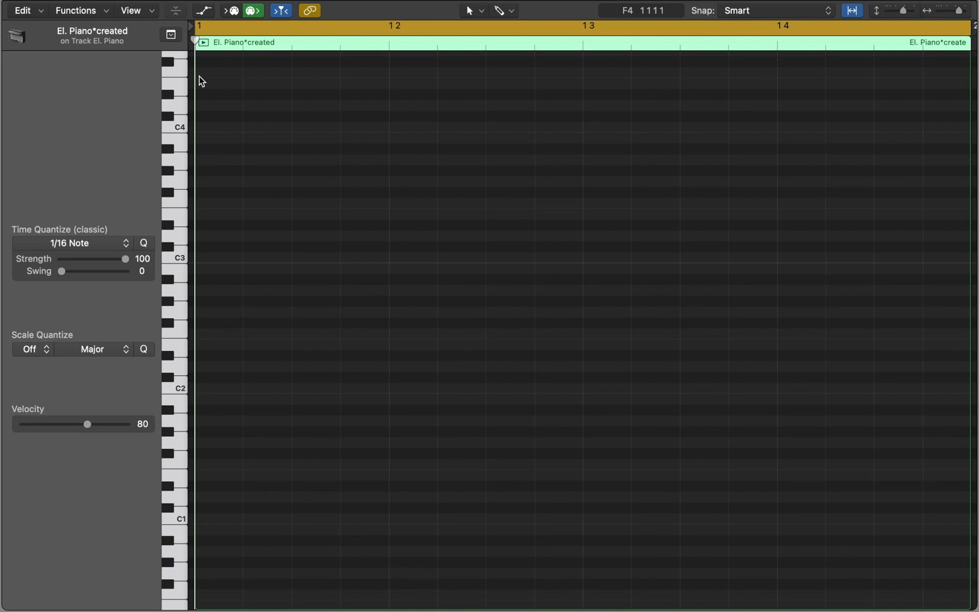
click(29, 349)
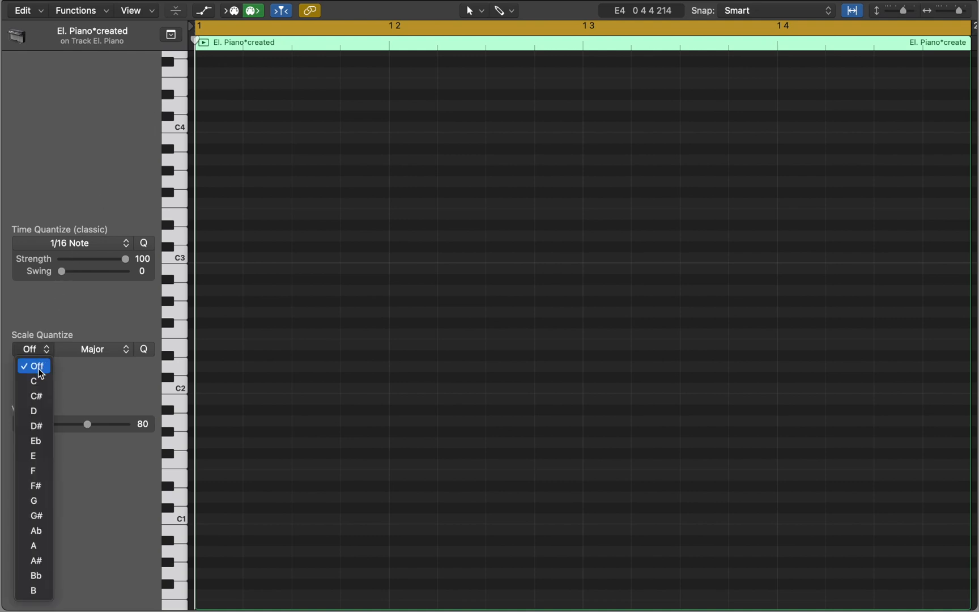
click(34, 381)
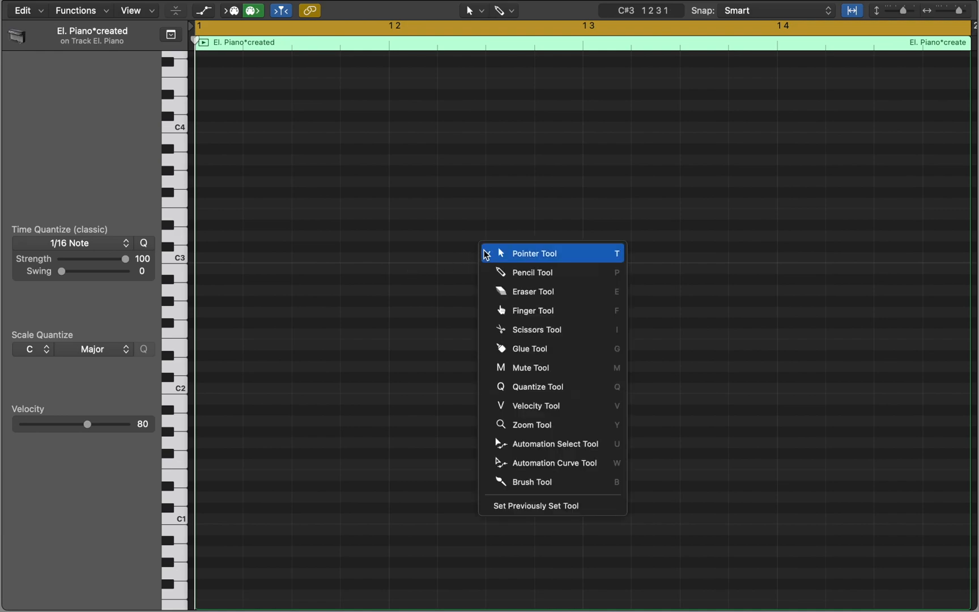
click(531, 272)
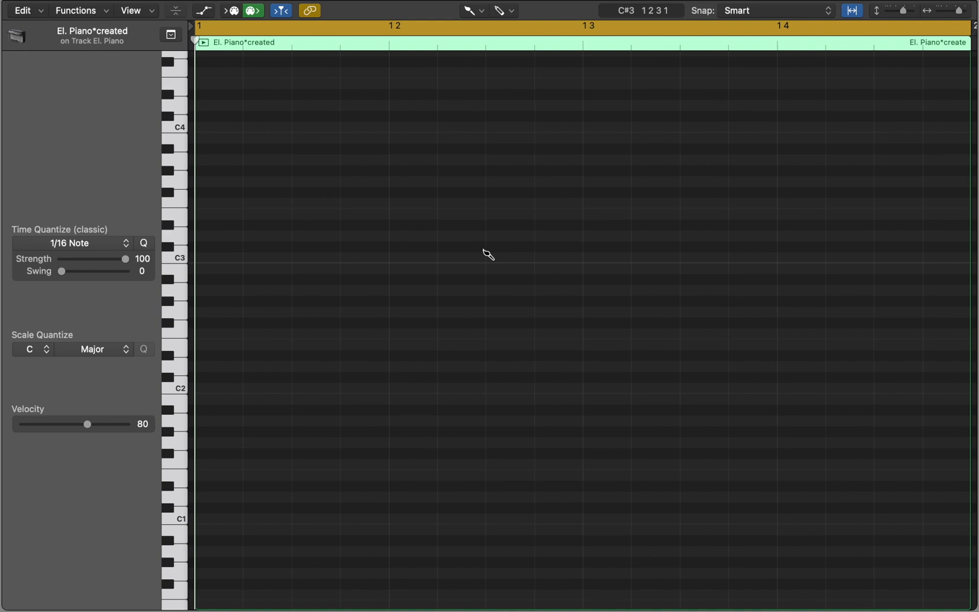
mouse_move(235, 392)
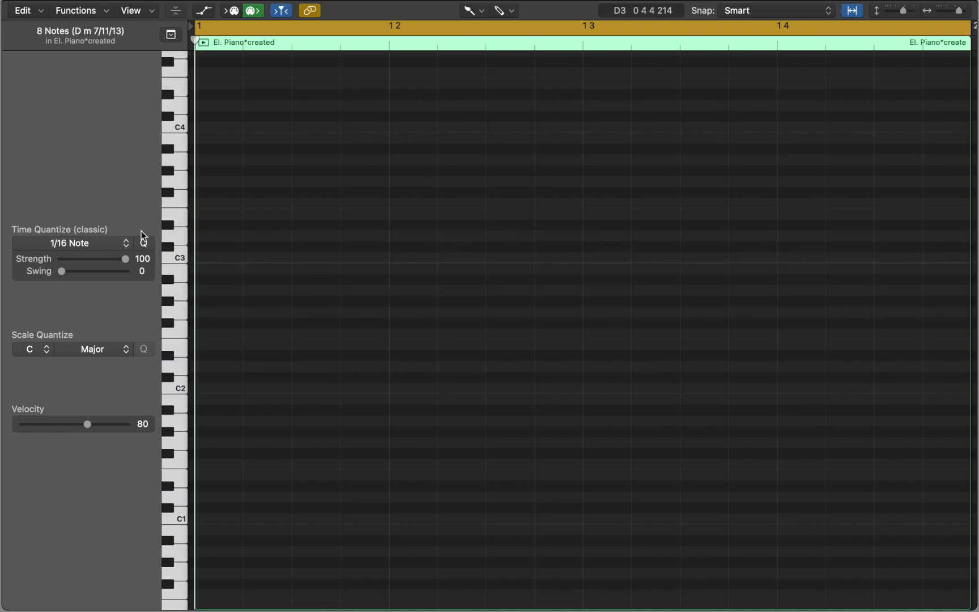
Step: Set Time Quantize to 1/4 Note, brush in ascending quarter notes from C2, then return to the Pointer Tool
click(71, 242)
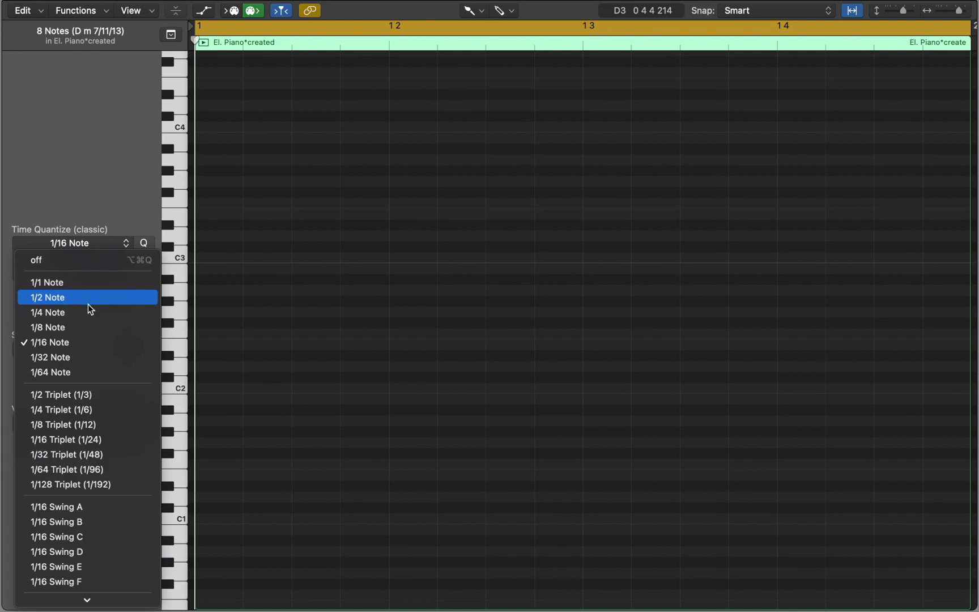
click(48, 313)
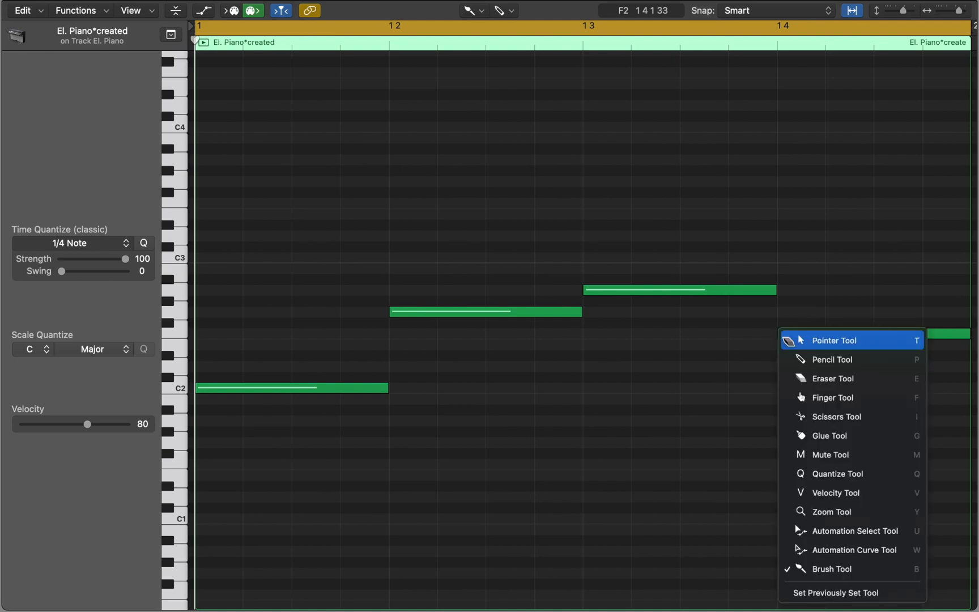
click(833, 339)
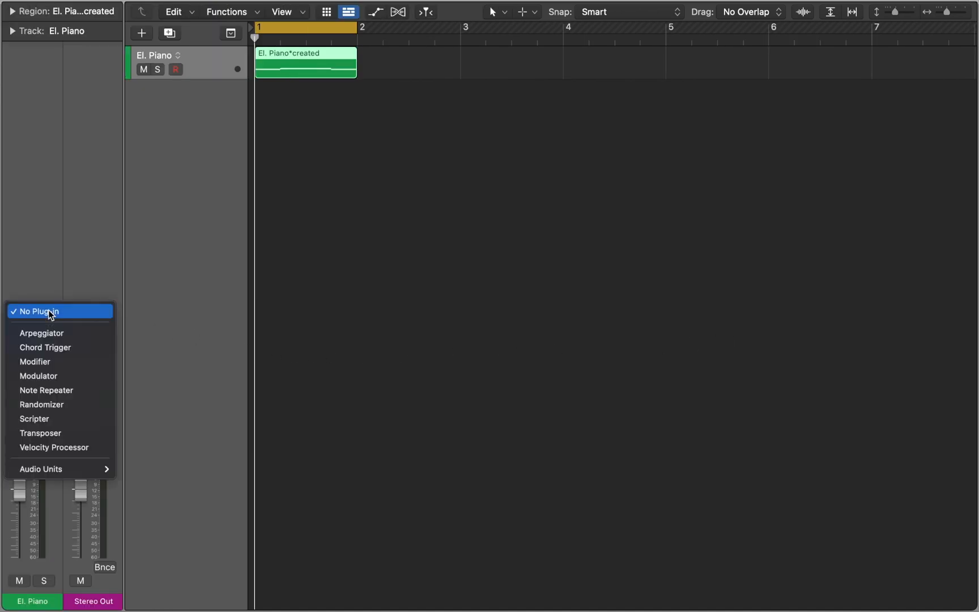
Step: Insert a Chord Trigger MIDI effect and learn a three-note chord on the C2 trigger key
click(44, 346)
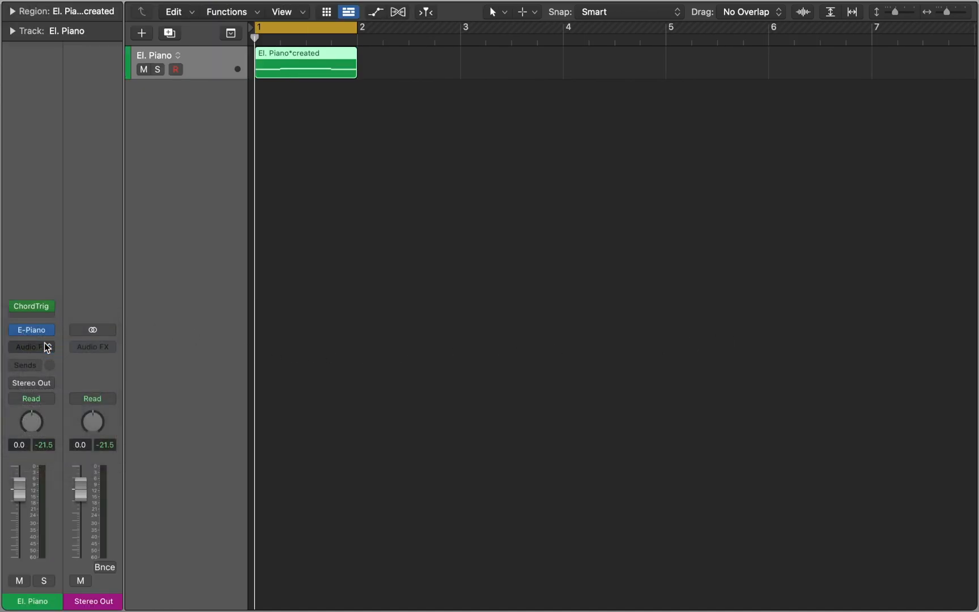
click(31, 306)
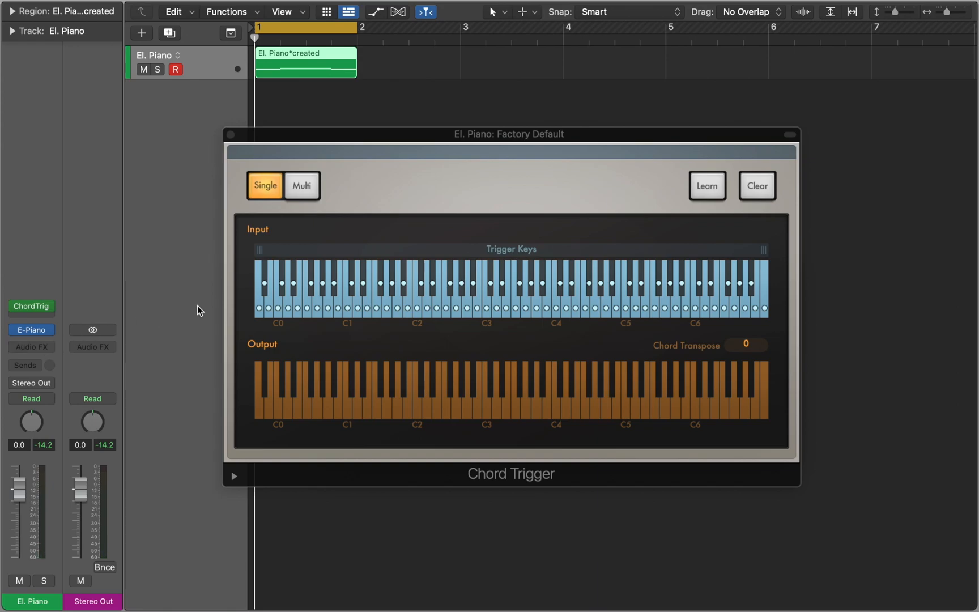
click(705, 186)
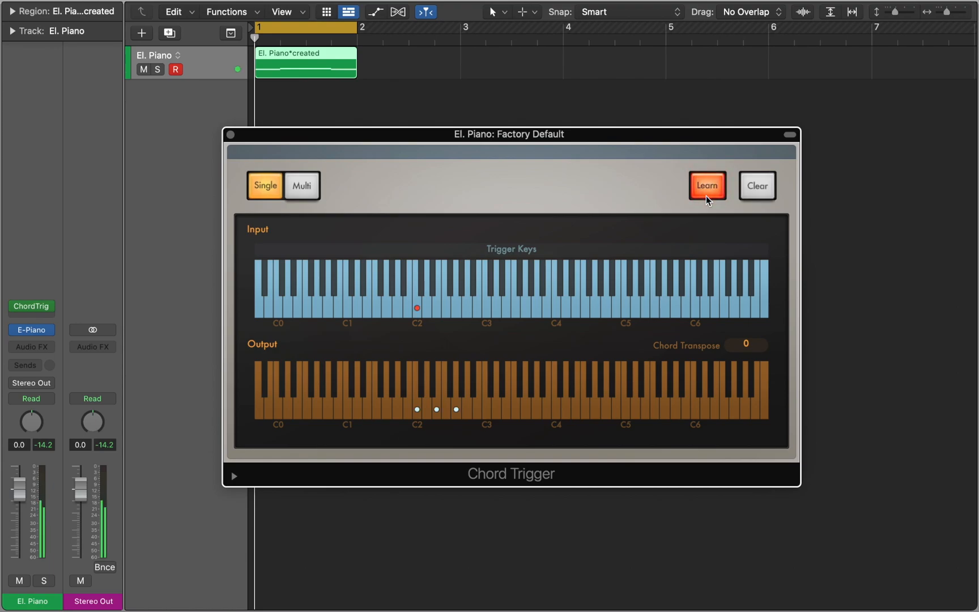
click(707, 186)
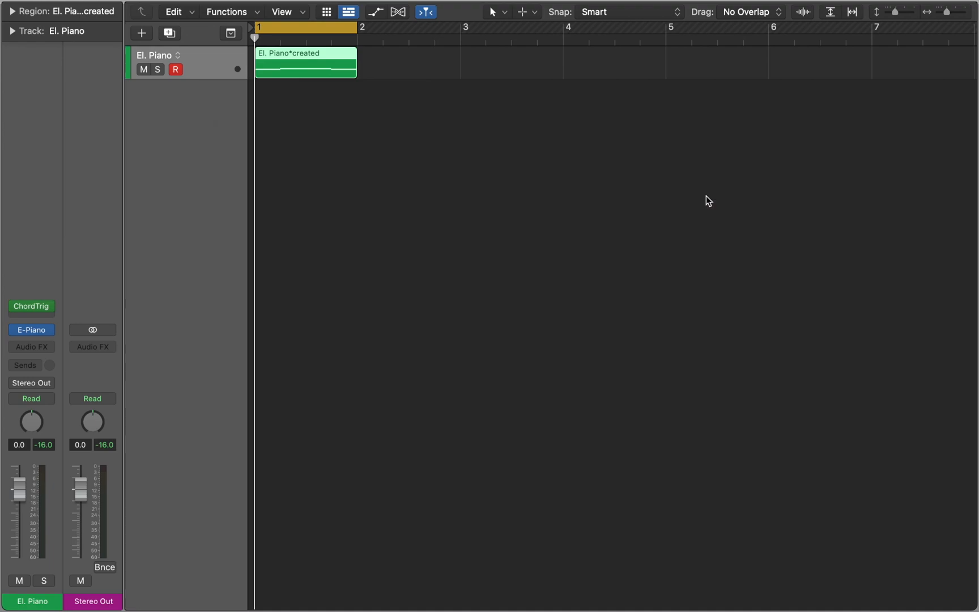
mouse_move(53, 320)
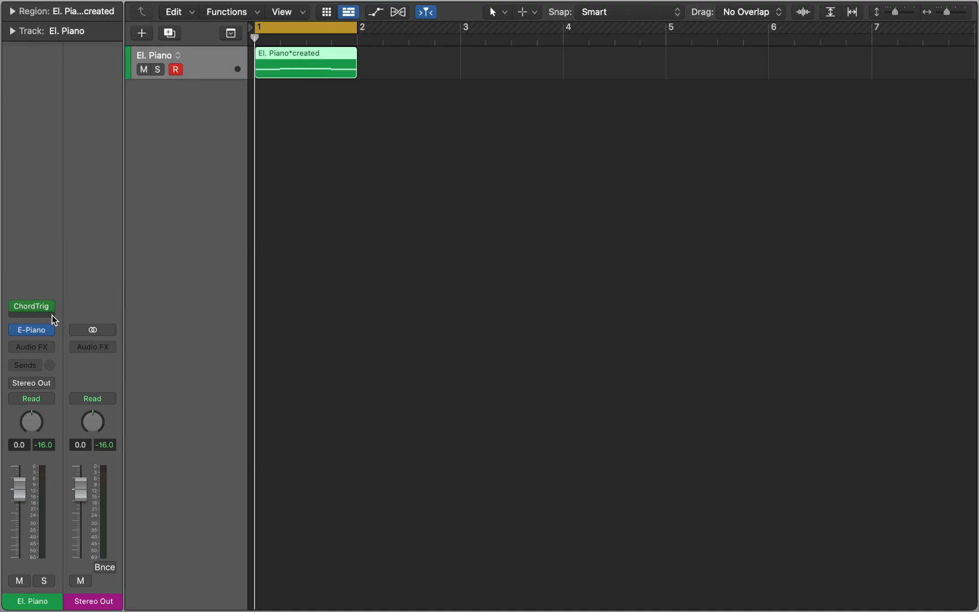
Step: Add a Transposer MIDI effect after Chord Trigger, set its scale to Major, and close it
click(30, 306)
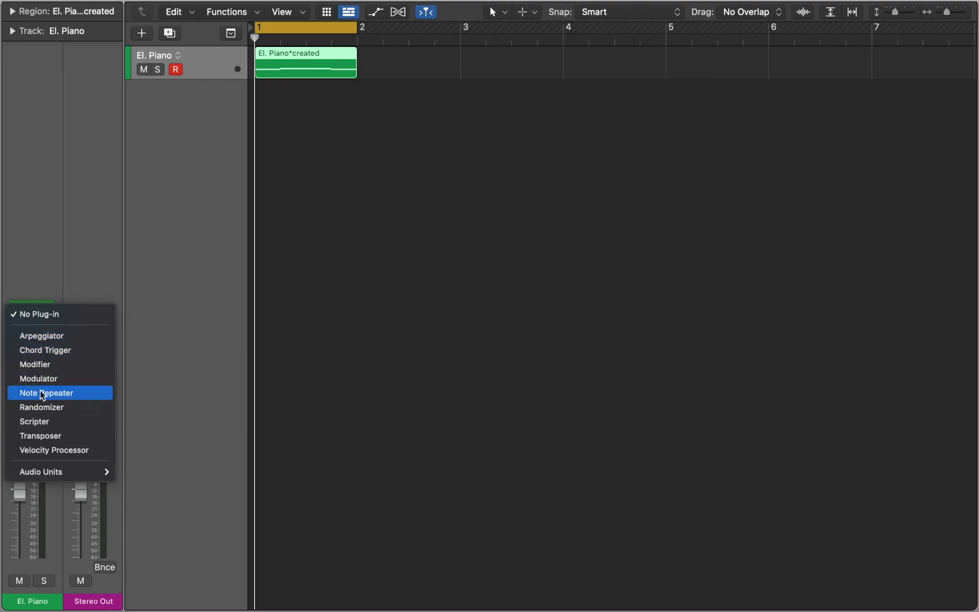
click(41, 434)
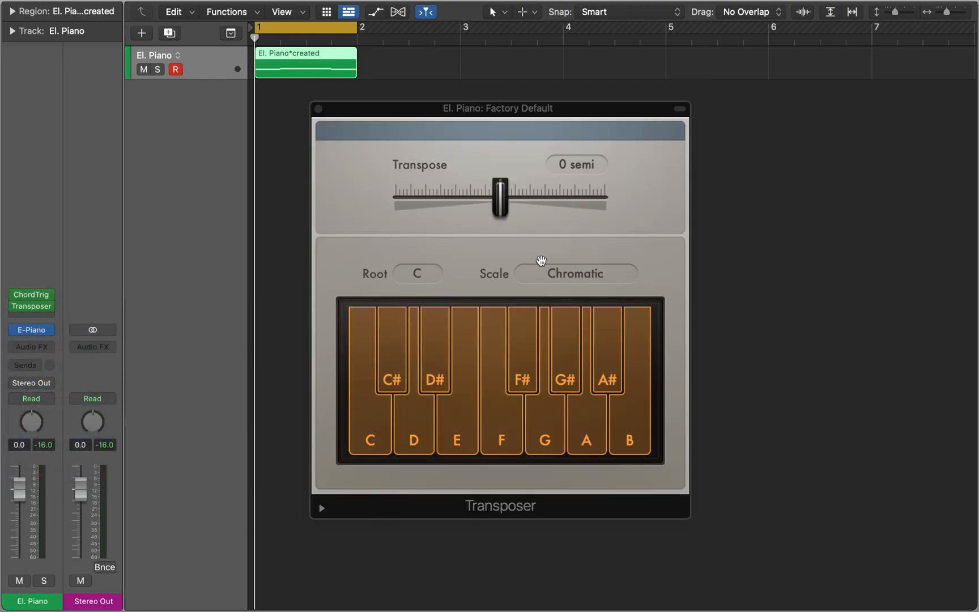
click(575, 273)
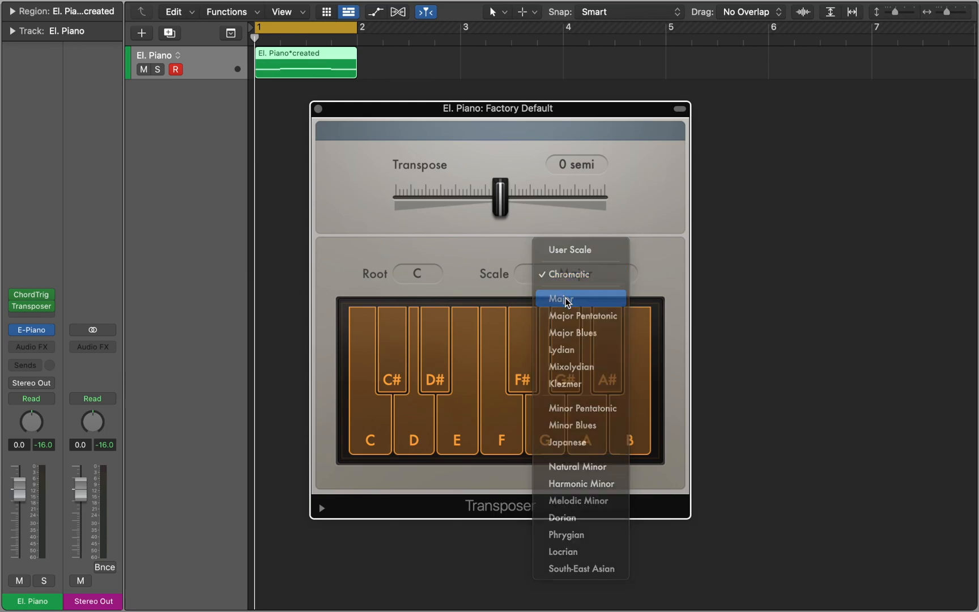
click(558, 297)
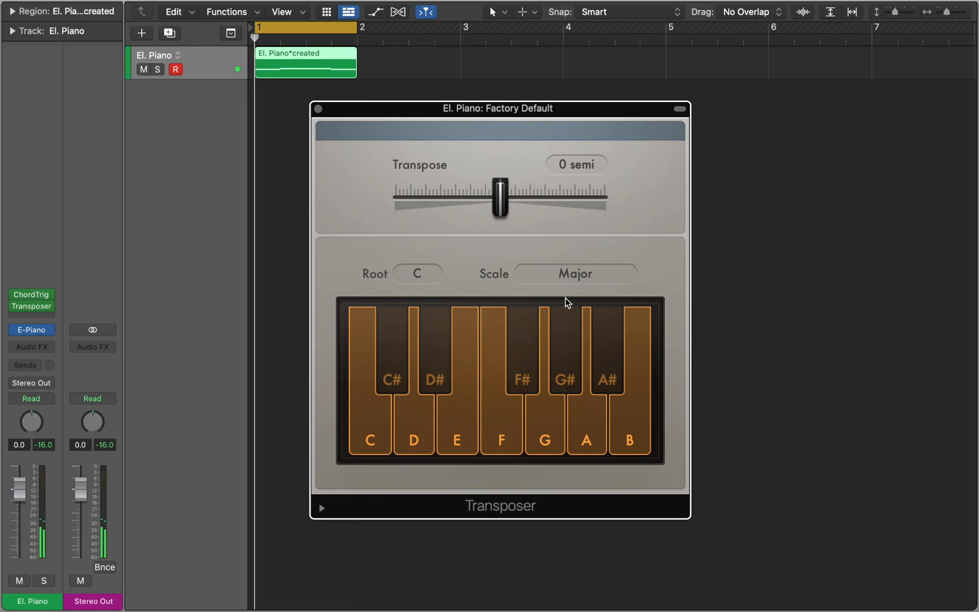
click(318, 107)
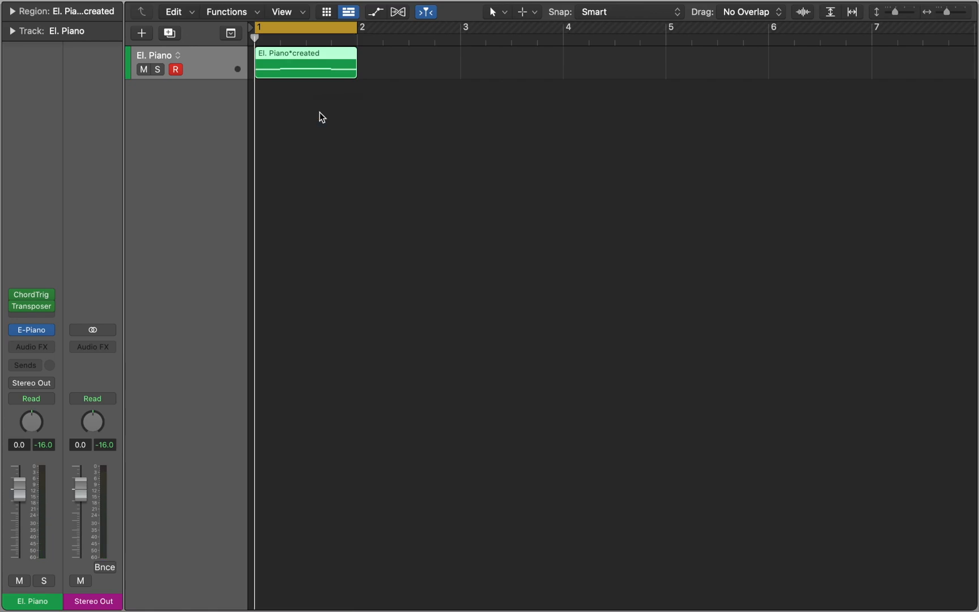
double_click(305, 63)
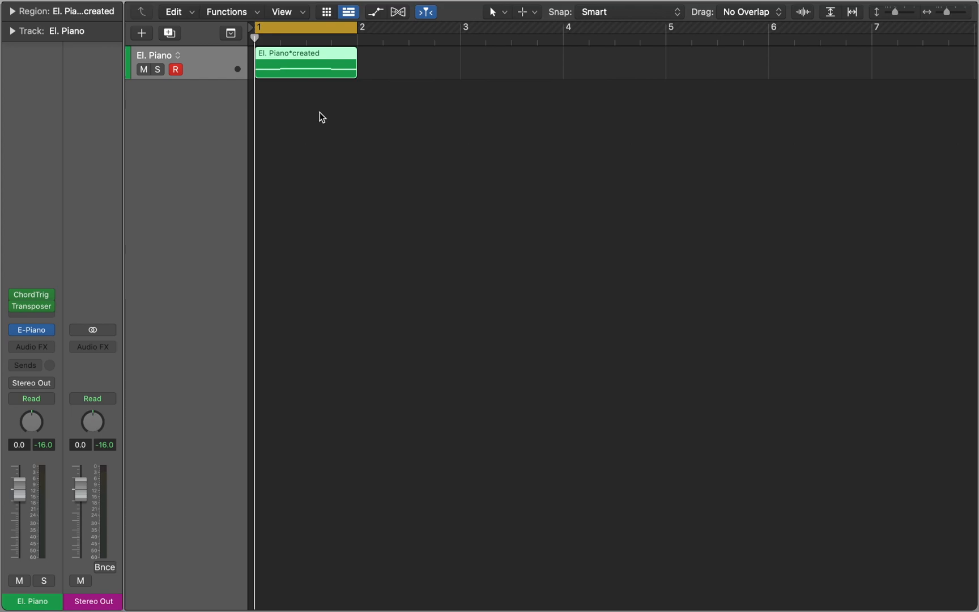
mouse_move(304, 113)
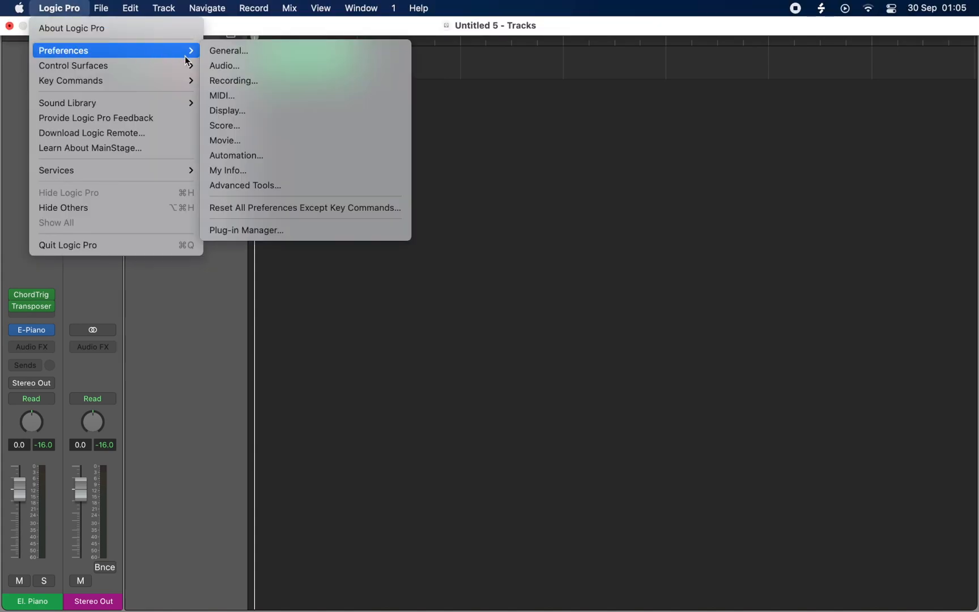
Step: Enable IAC Driver Bus 1 as a MIDI input in Preferences > MIDI > Inputs and close the window
click(220, 95)
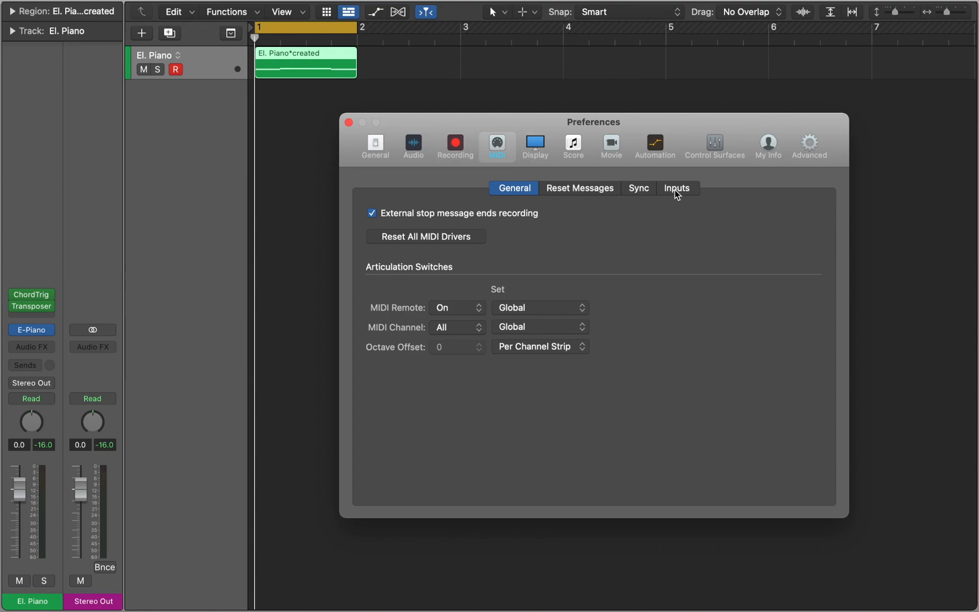
click(676, 188)
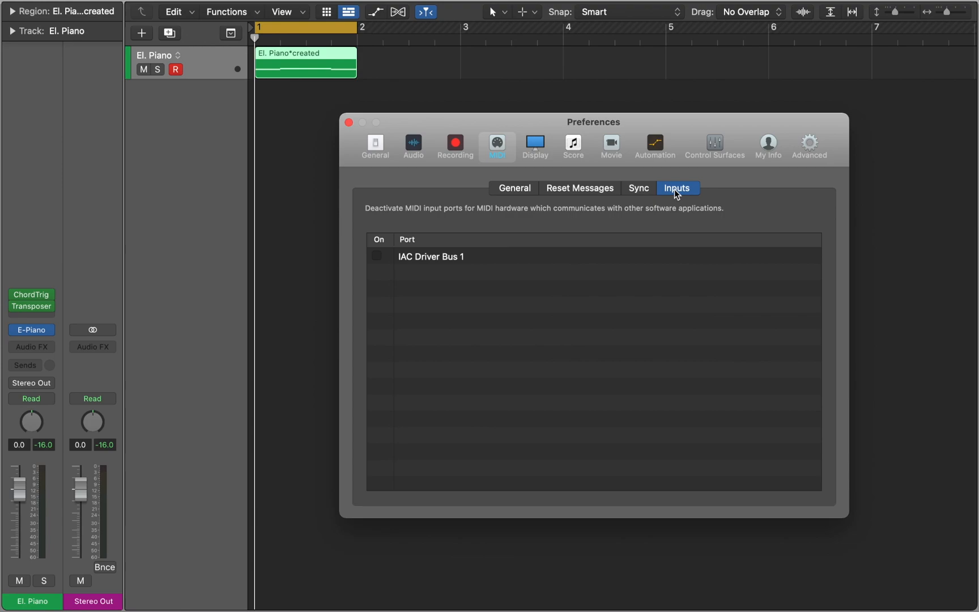
click(376, 256)
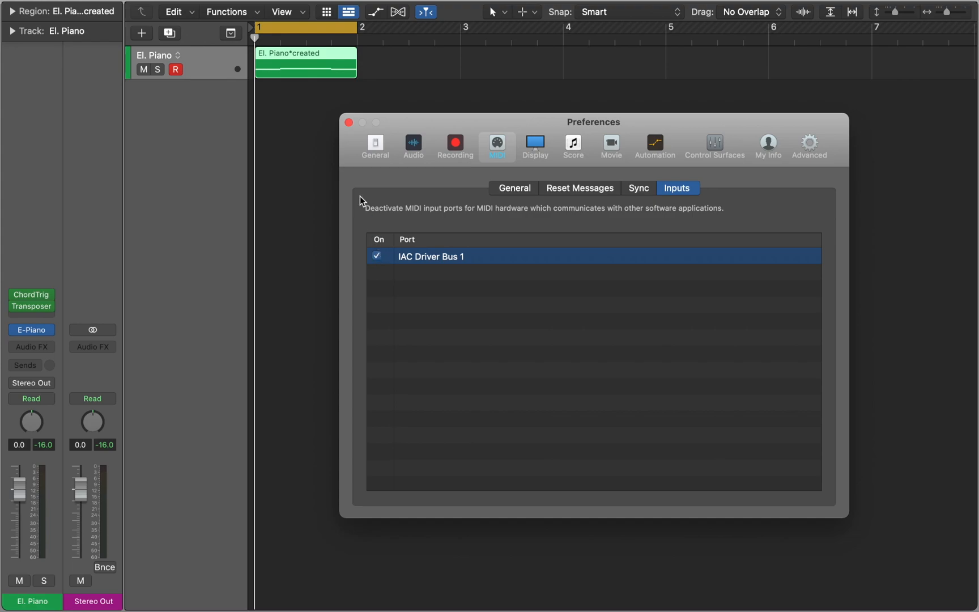
click(348, 122)
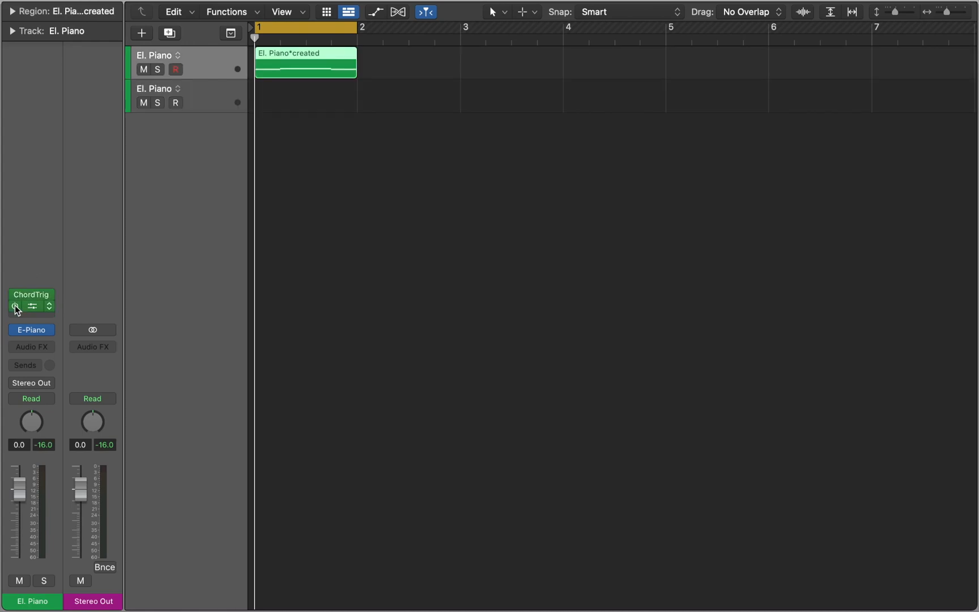
Step: Route track 1 through an External Instrument to IAC Driver Bus 1, record its chords onto track 2, then bypass the external instrument and open the new region
click(31, 330)
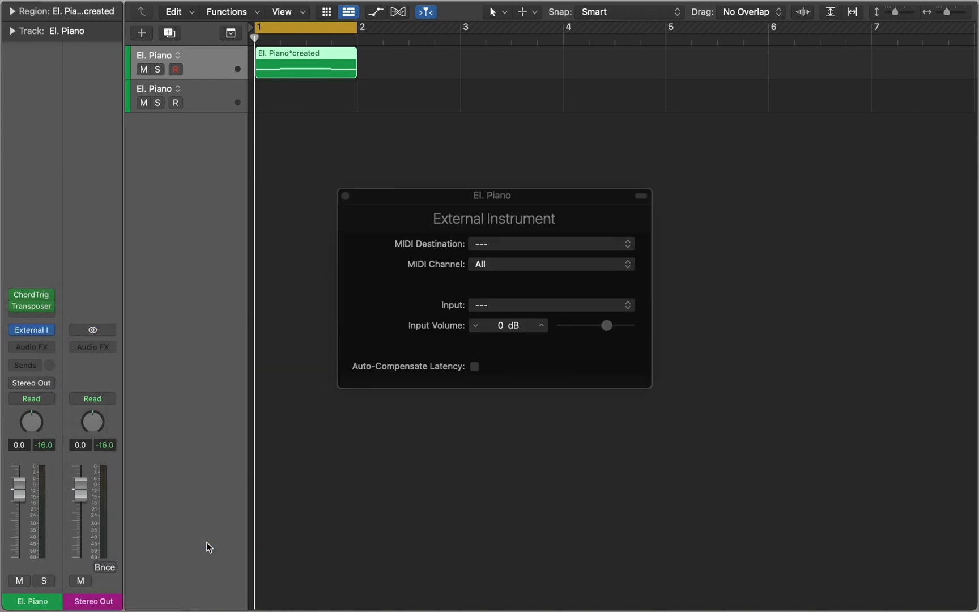
mouse_move(507, 243)
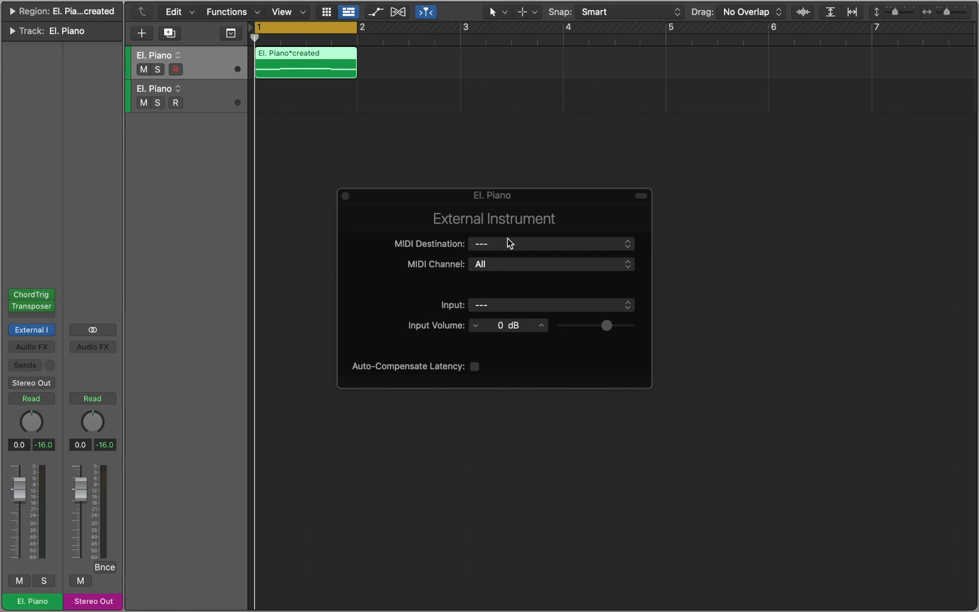
click(549, 244)
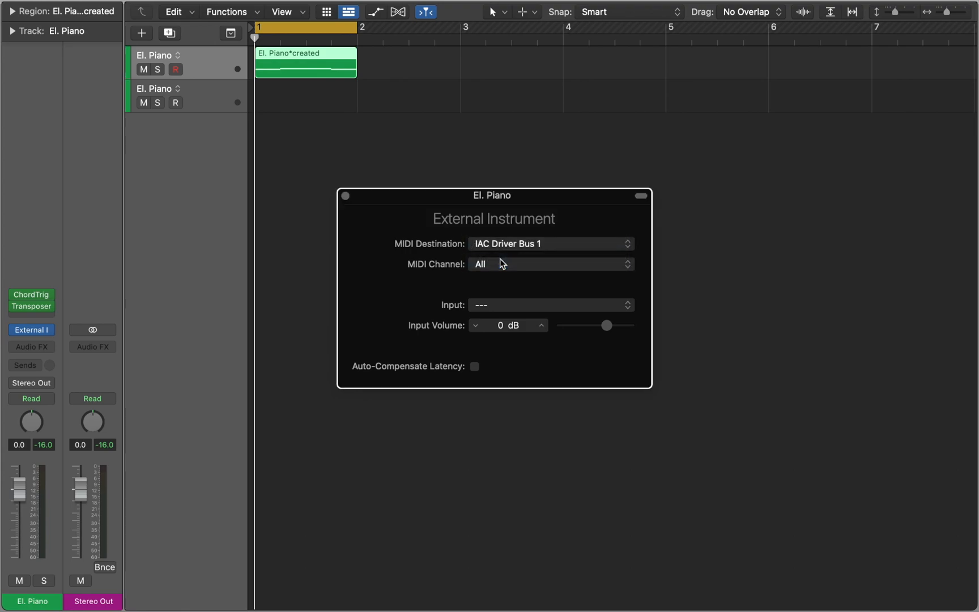
mouse_move(366, 212)
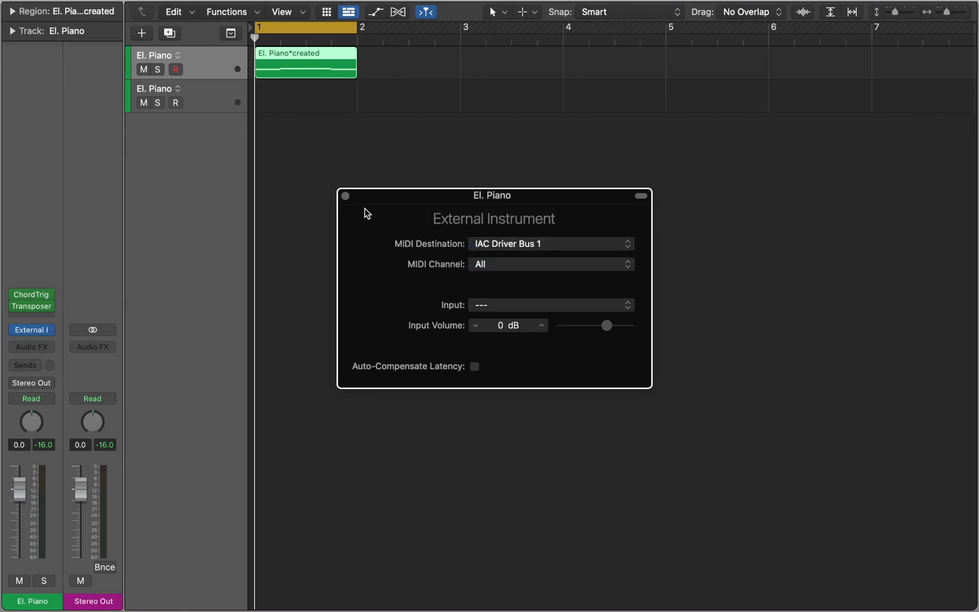
click(345, 195)
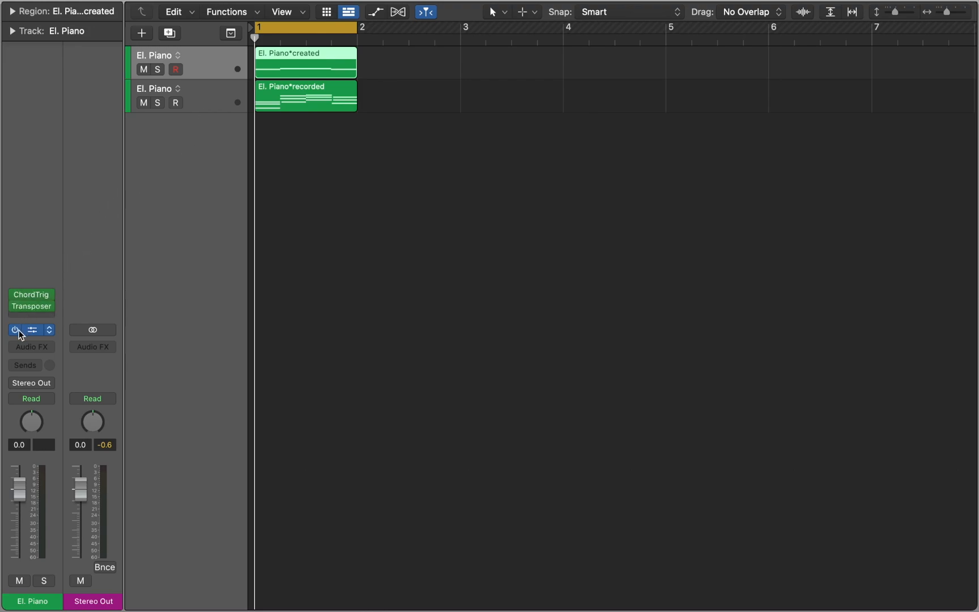
click(31, 330)
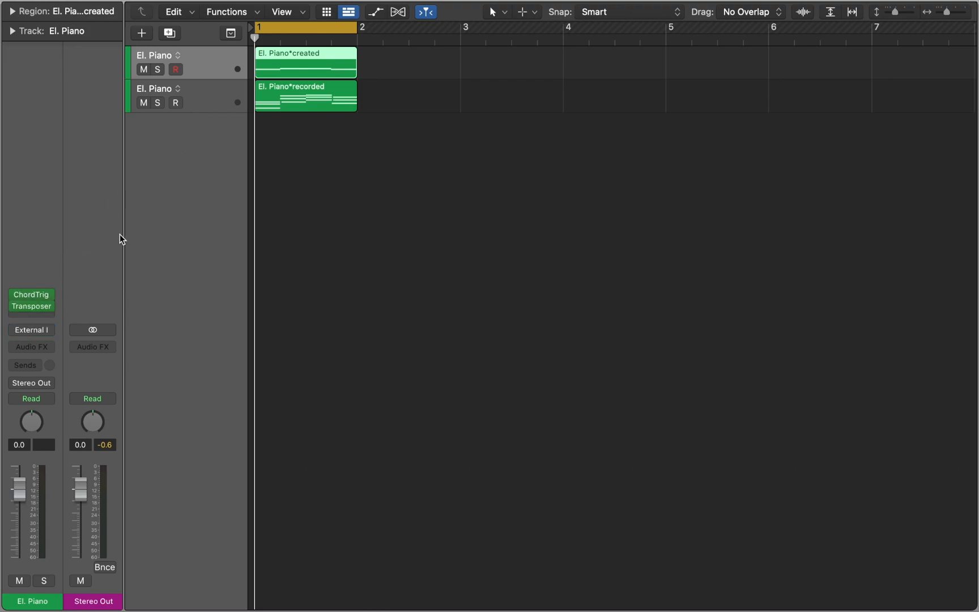
double_click(305, 96)
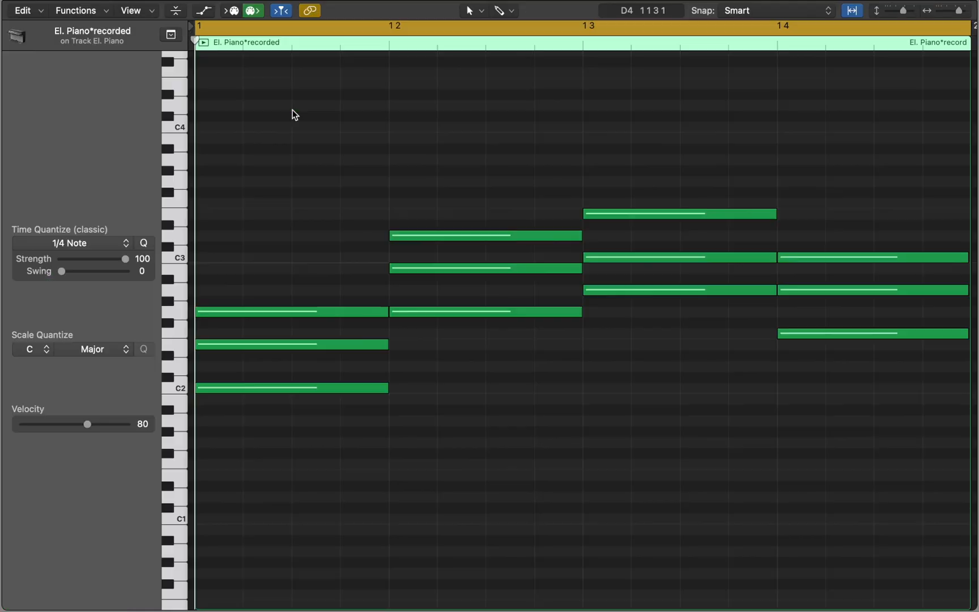
Step: Select the recorded chord notes in the Piano Roll before returning to the Tracks area
drag(311, 111, 592, 199)
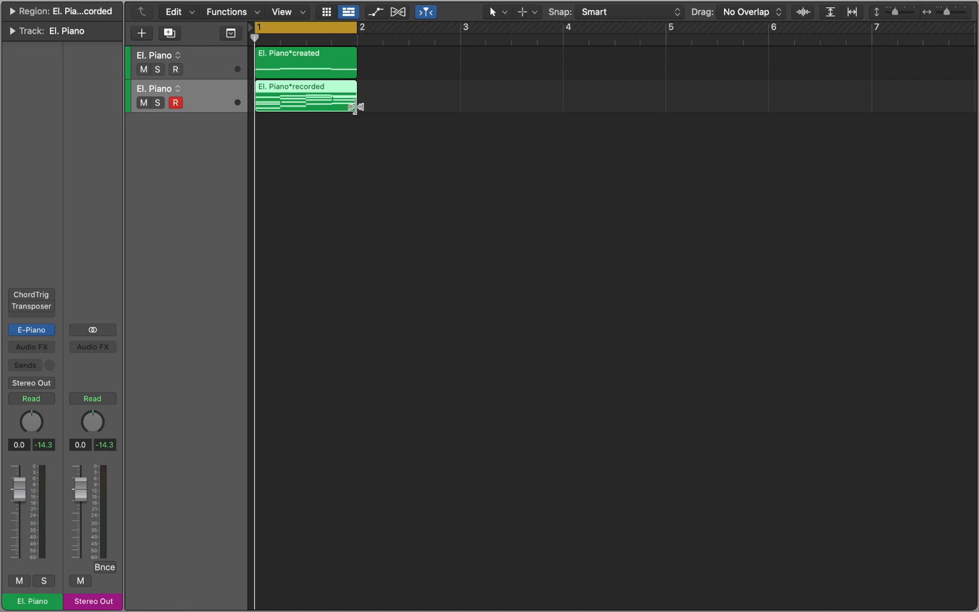
Step: Trim the recorded region, extend it to bar 3, and switch track 1's instrument to Alchemy
drag(356, 105, 305, 104)
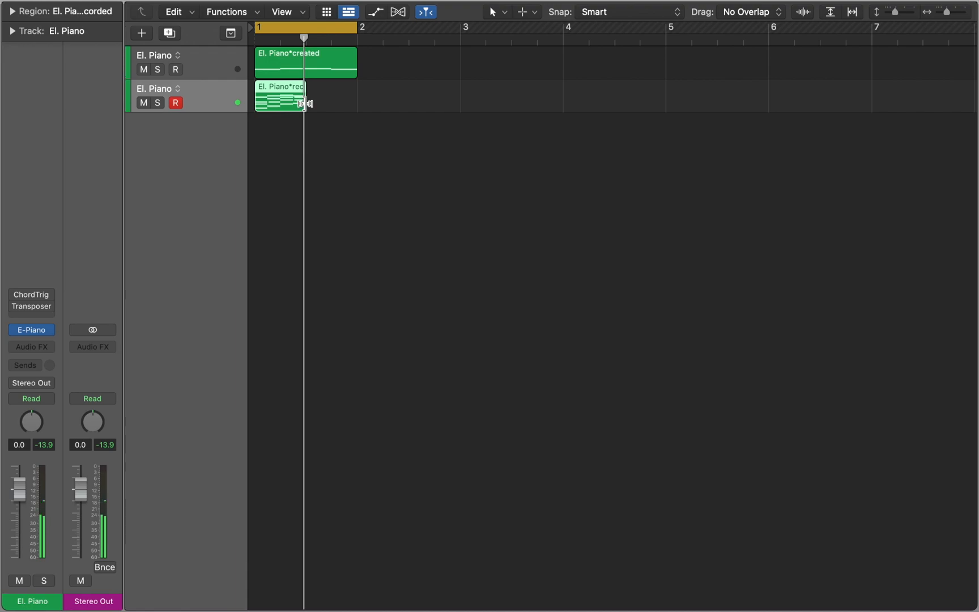
drag(302, 96, 459, 96)
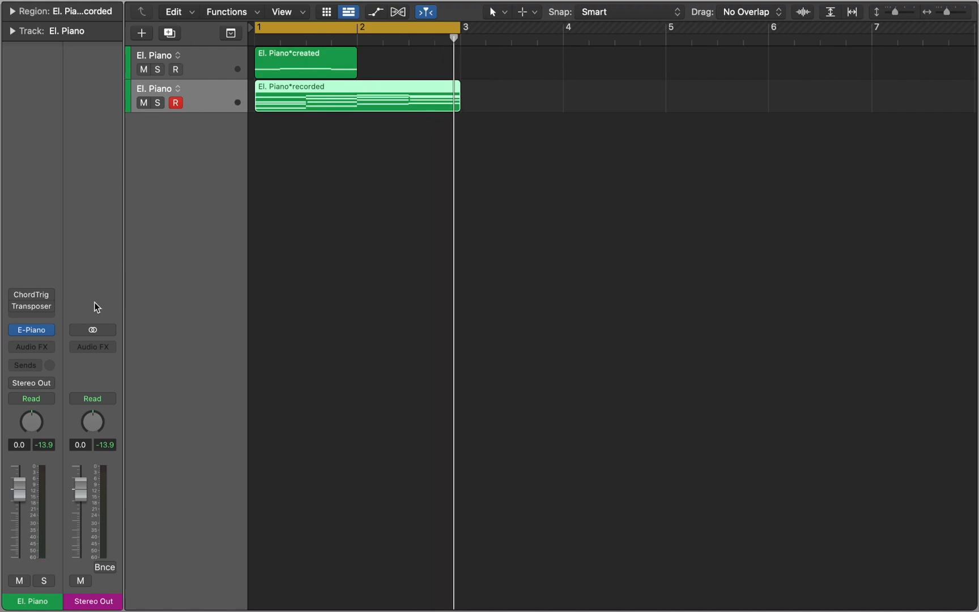
click(30, 329)
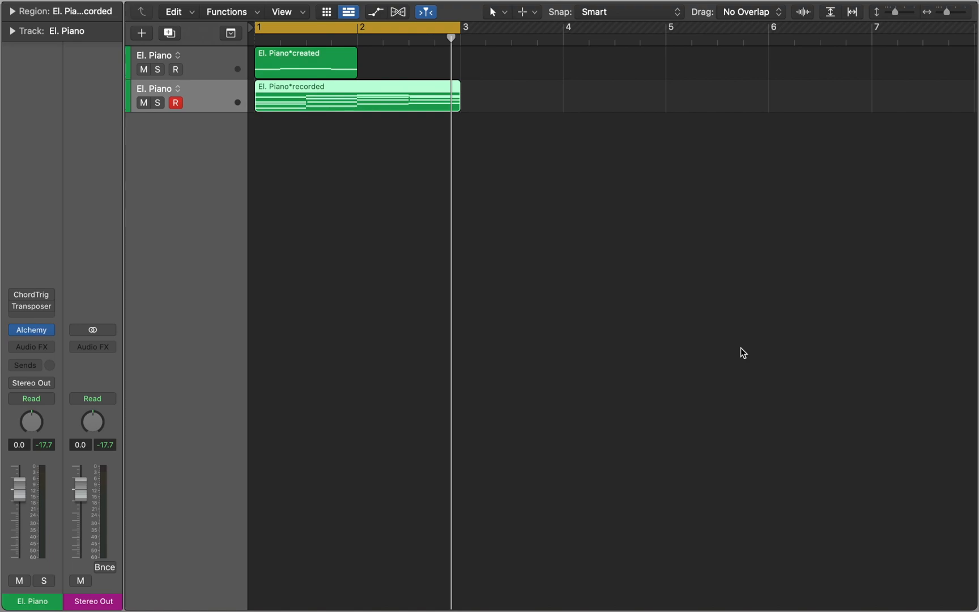
click(30, 300)
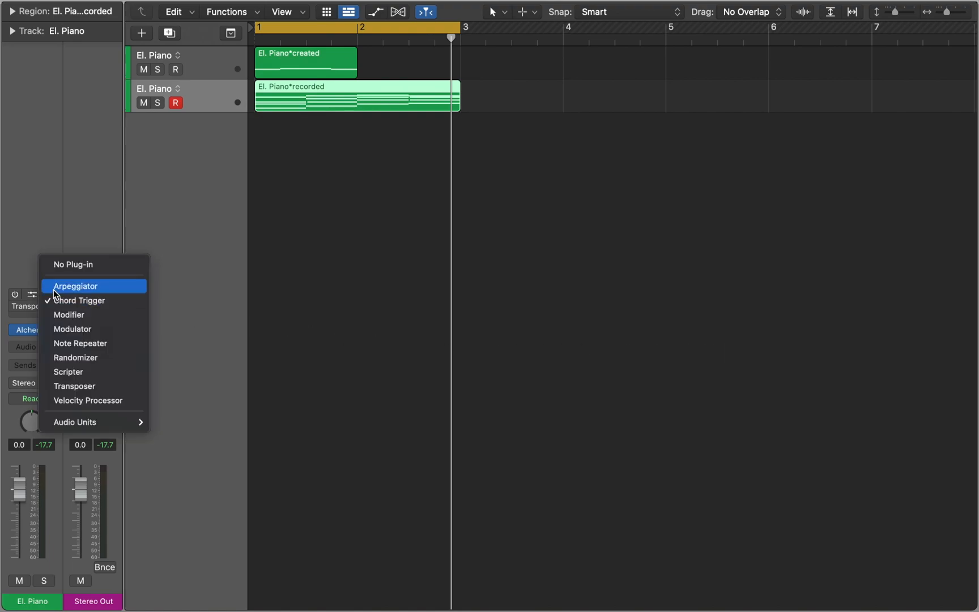
Step: Replace Chord Trigger with an Arpeggiator, enable grid steps 2 and 4 with a faster rate, and adjust the pattern
click(76, 285)
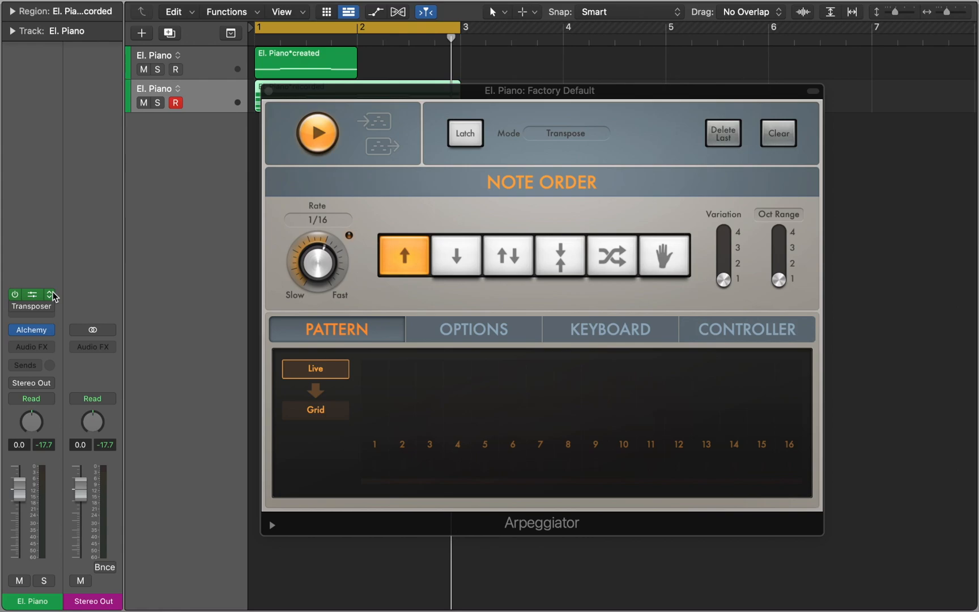
click(315, 410)
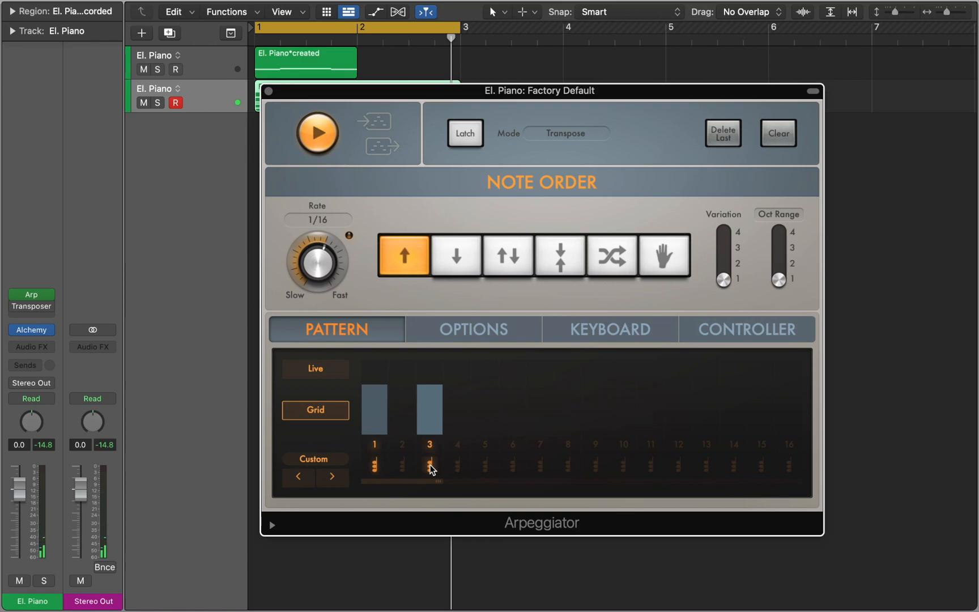
click(401, 410)
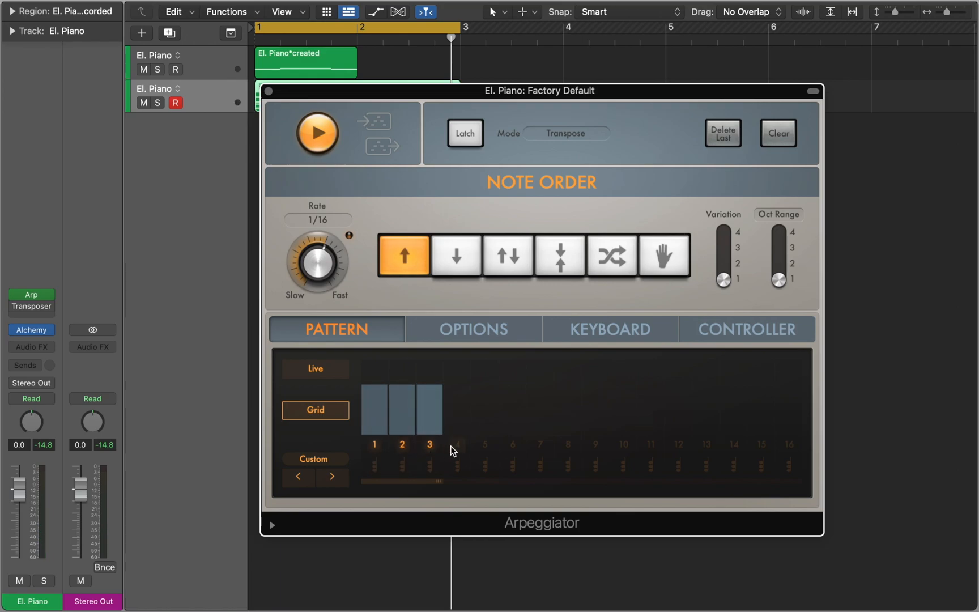
drag(317, 262, 321, 256)
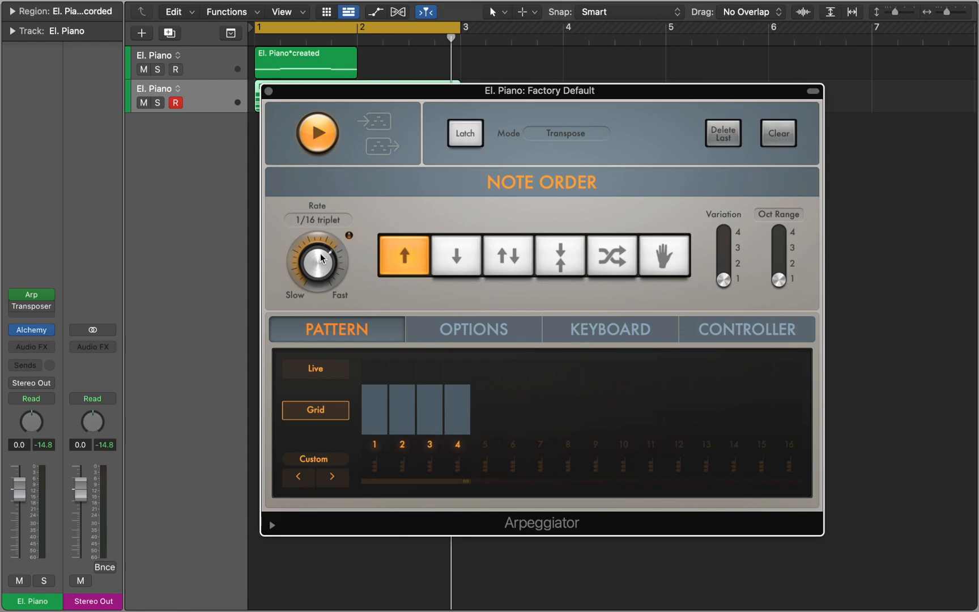
drag(317, 260, 325, 240)
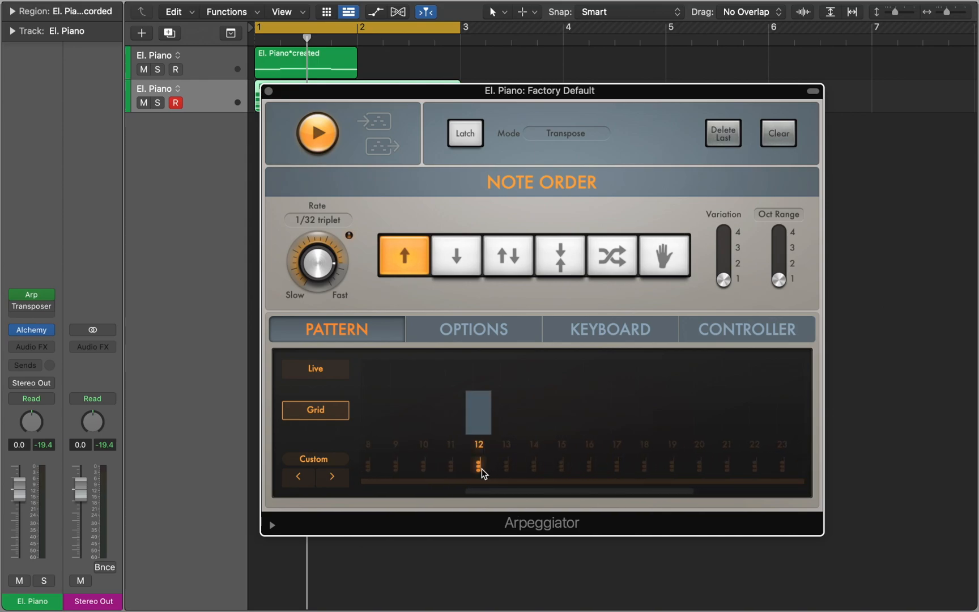
click(725, 468)
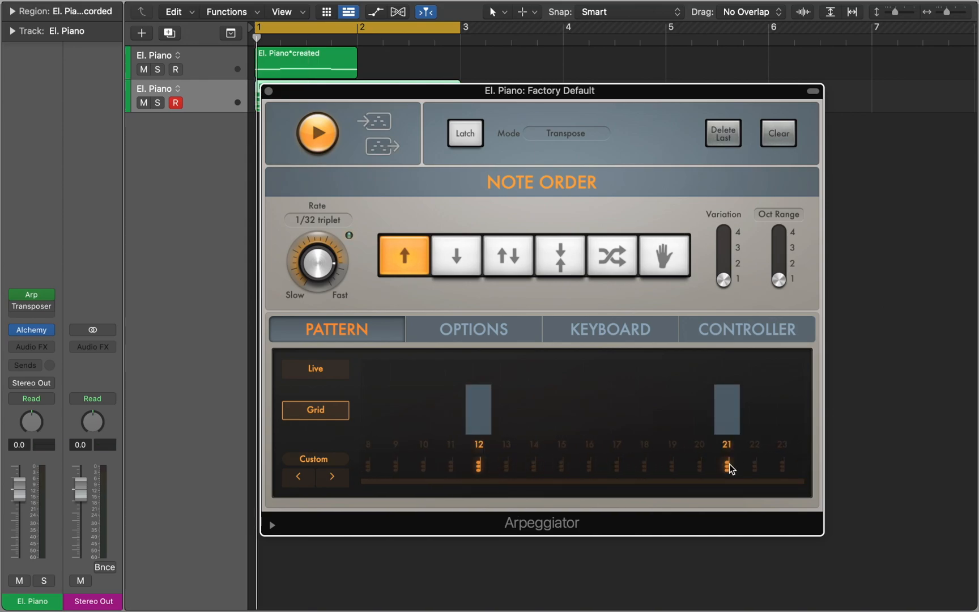
click(317, 132)
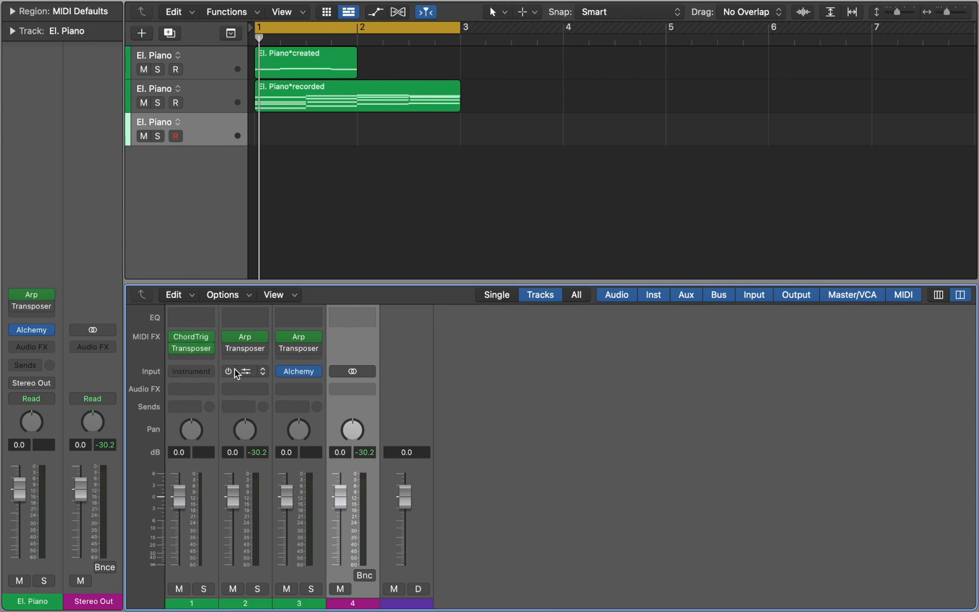
Step: Open the recorded El. Piano region in the Piano Roll for note editing
click(245, 372)
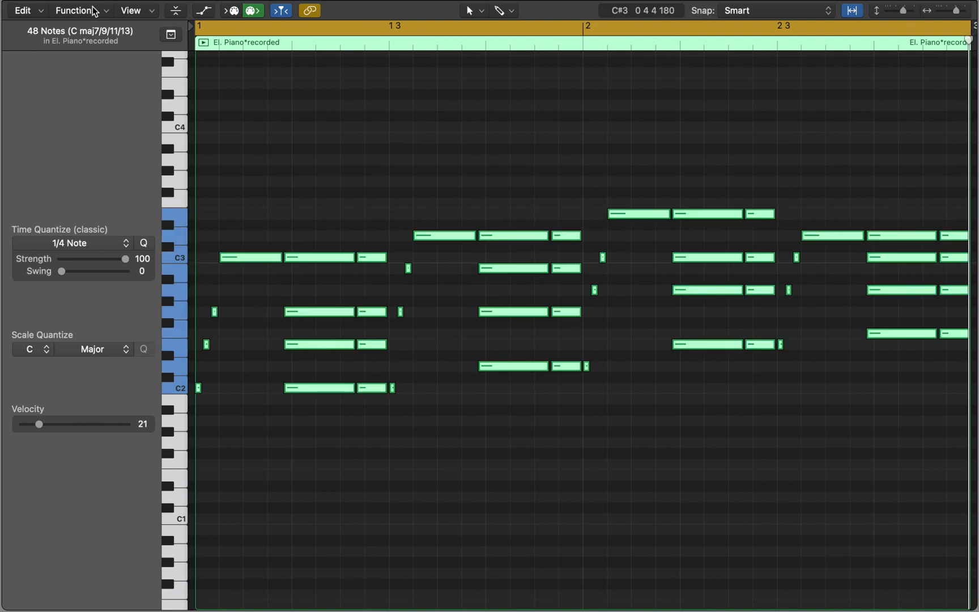
Step: Apply the MIDI Transform Humanize preset with an adjusted note-length operation, then return to the arrangement
click(75, 10)
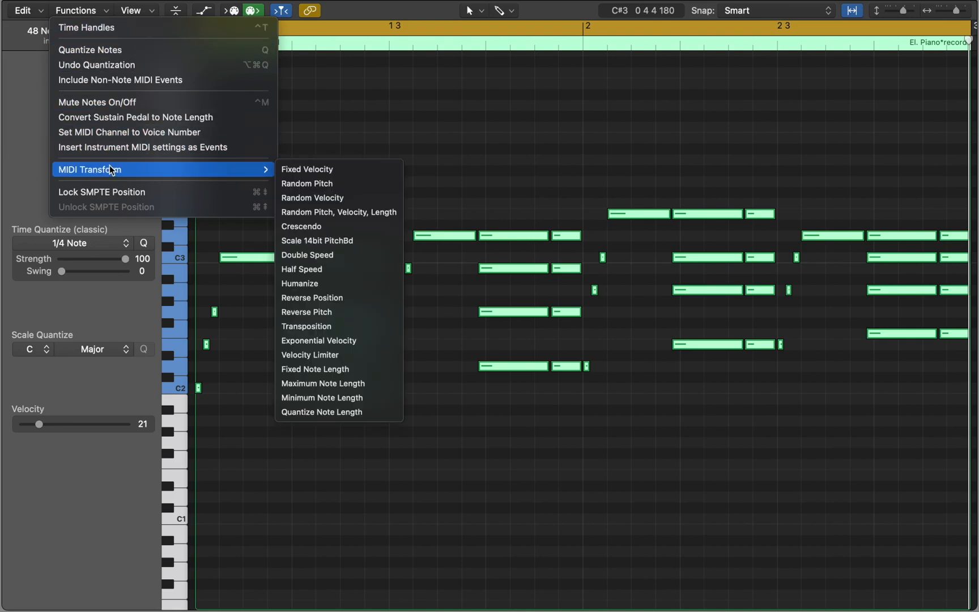
click(299, 283)
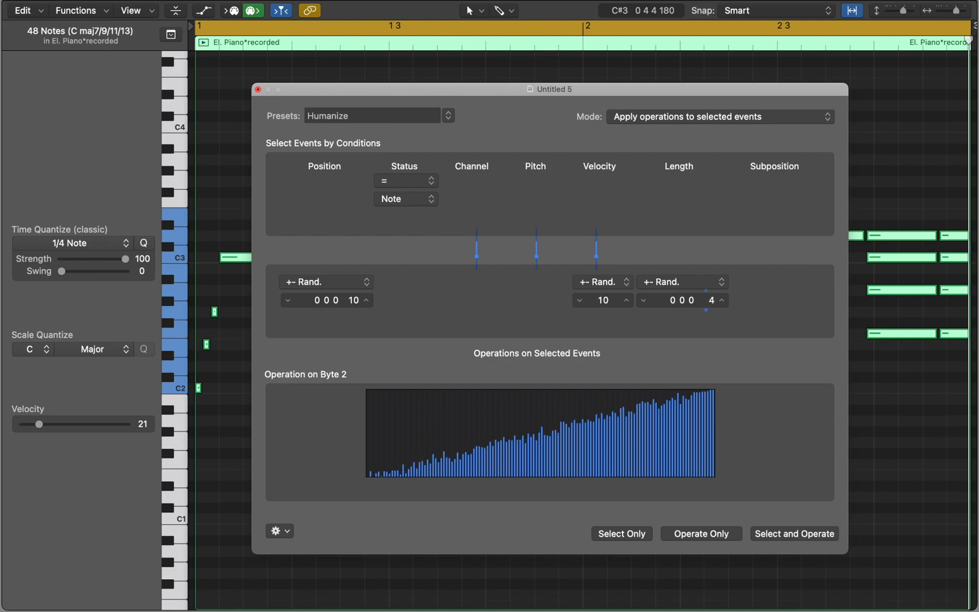
click(600, 284)
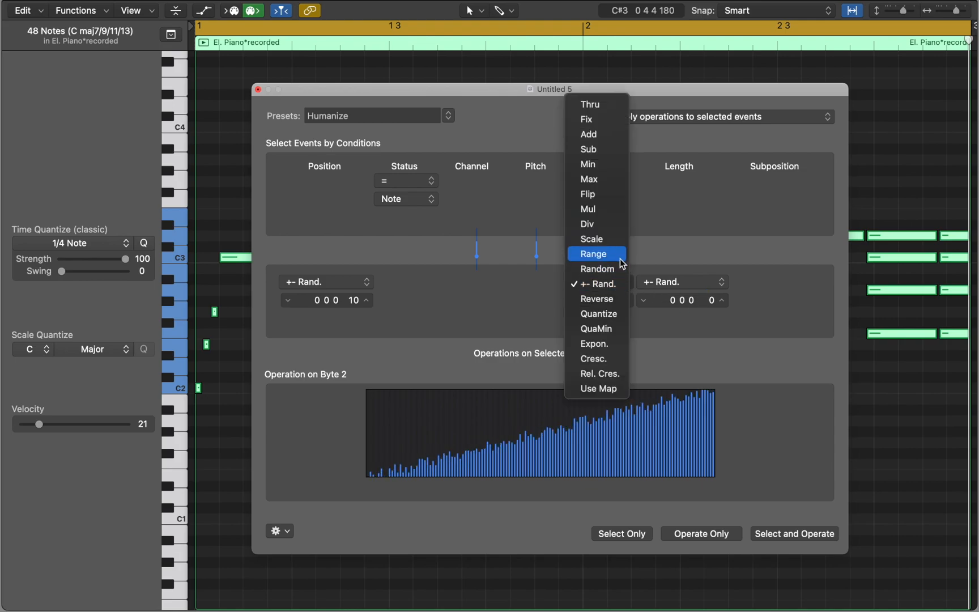
click(596, 254)
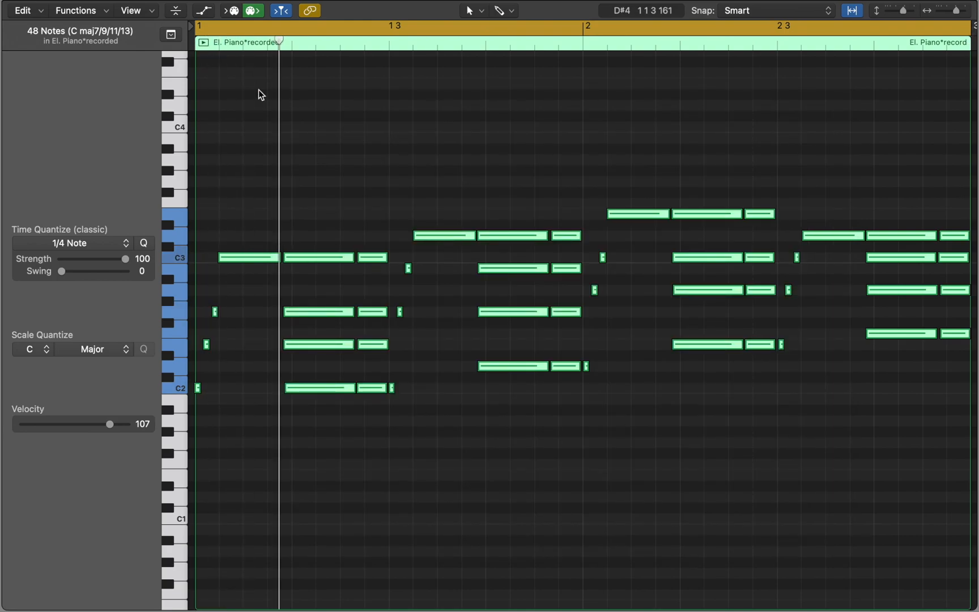
click(536, 26)
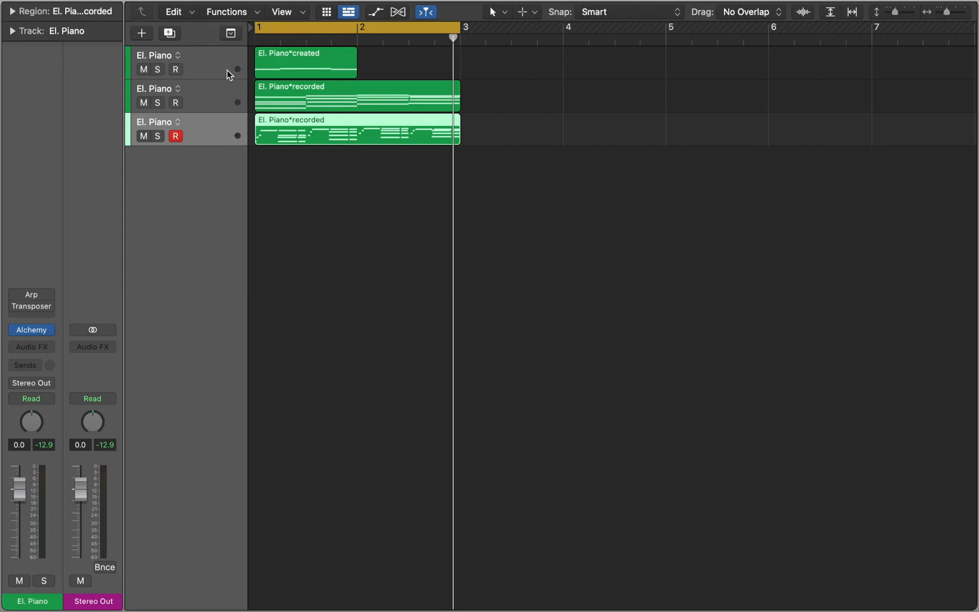
Step: Replace Chord Trigger on the chord track with Scripter running the Guitar Strummer preset
click(154, 54)
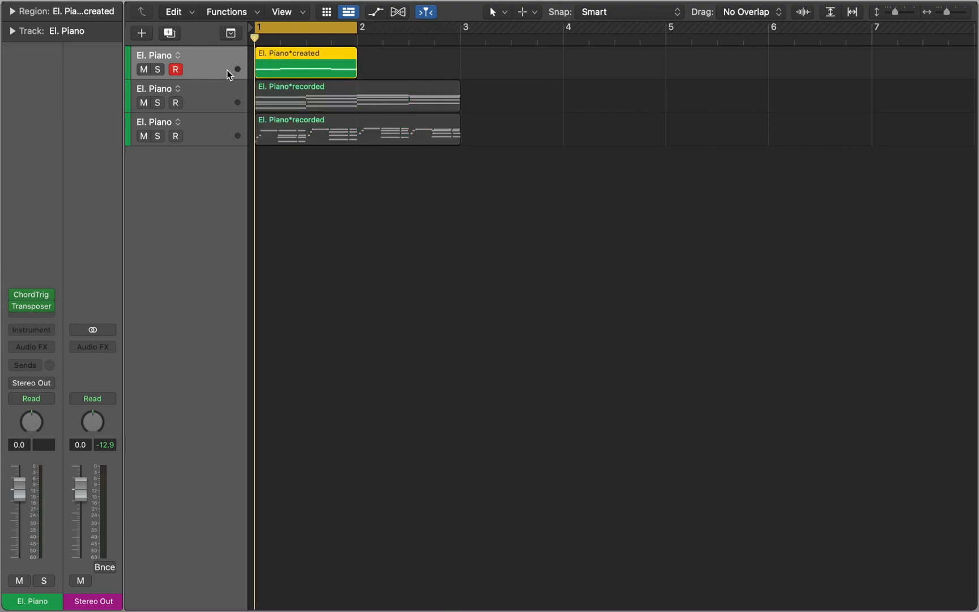
click(31, 329)
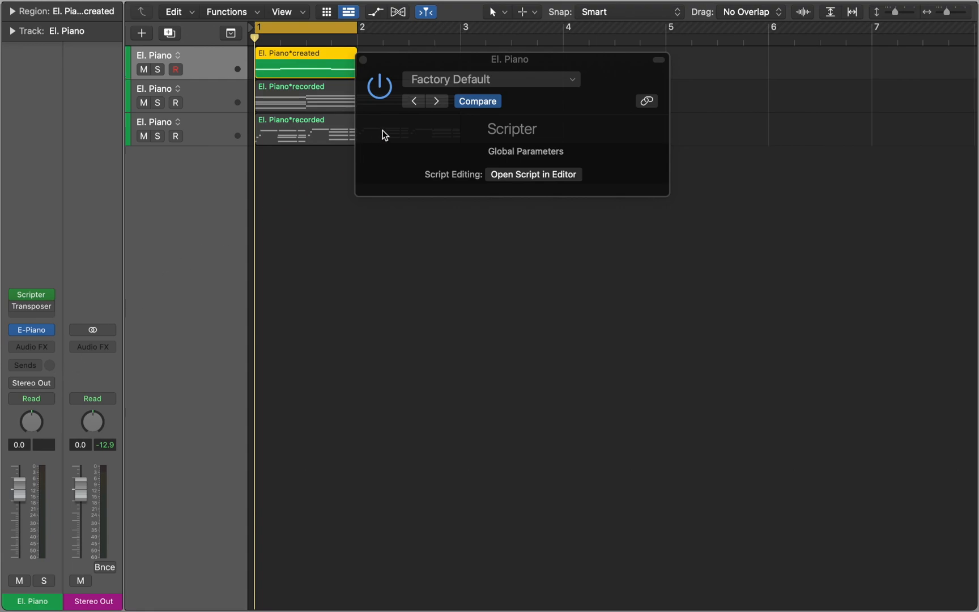
click(490, 79)
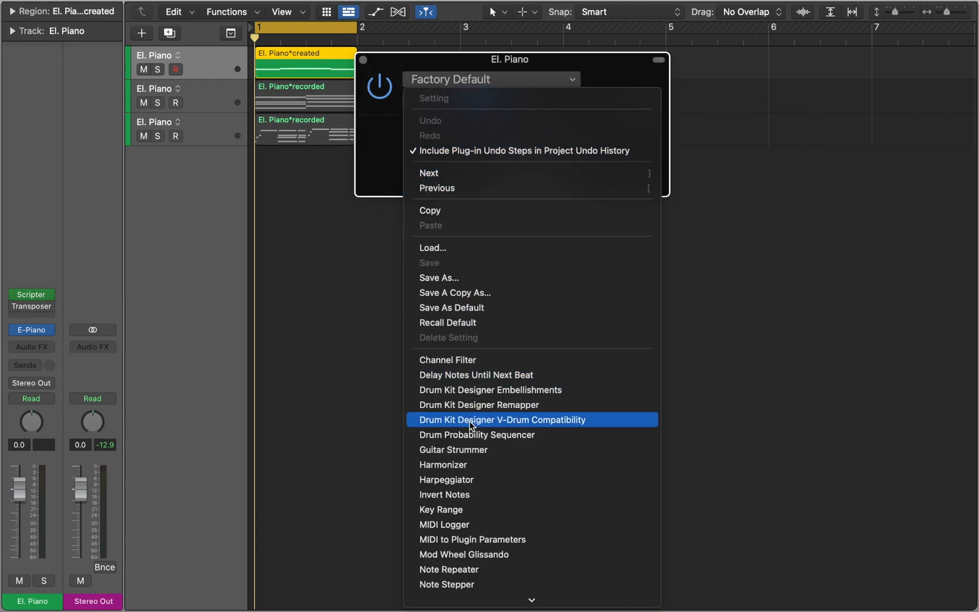
click(452, 450)
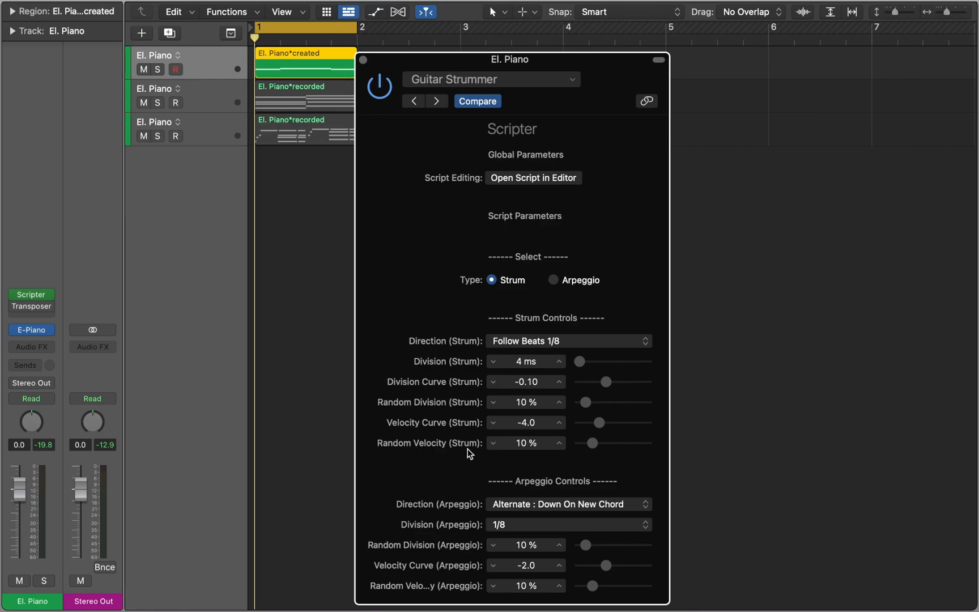
Step: Set the strum division to 46 ms and keep the C key assigned to C Major
drag(569, 360, 584, 360)
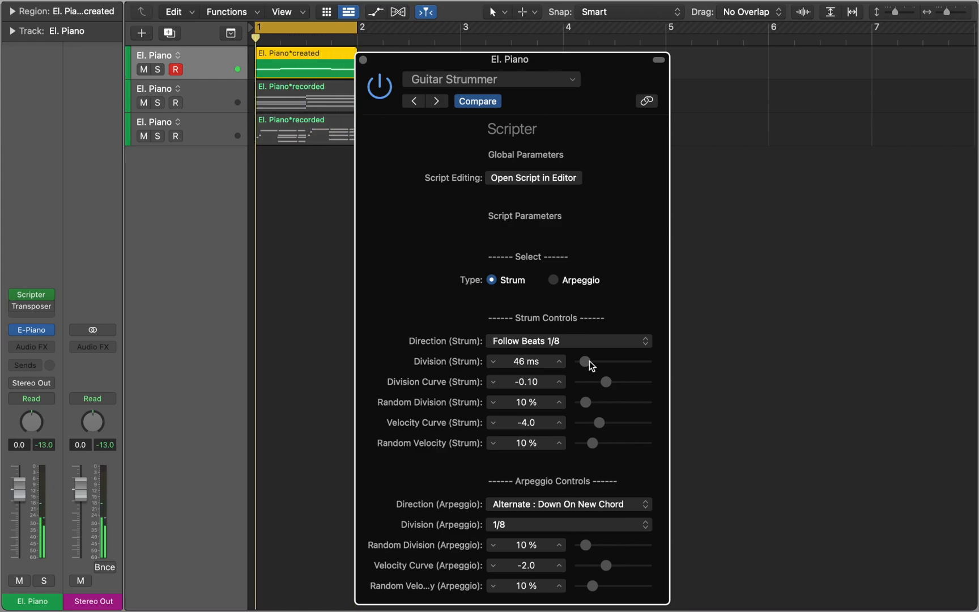
drag(585, 360, 591, 361)
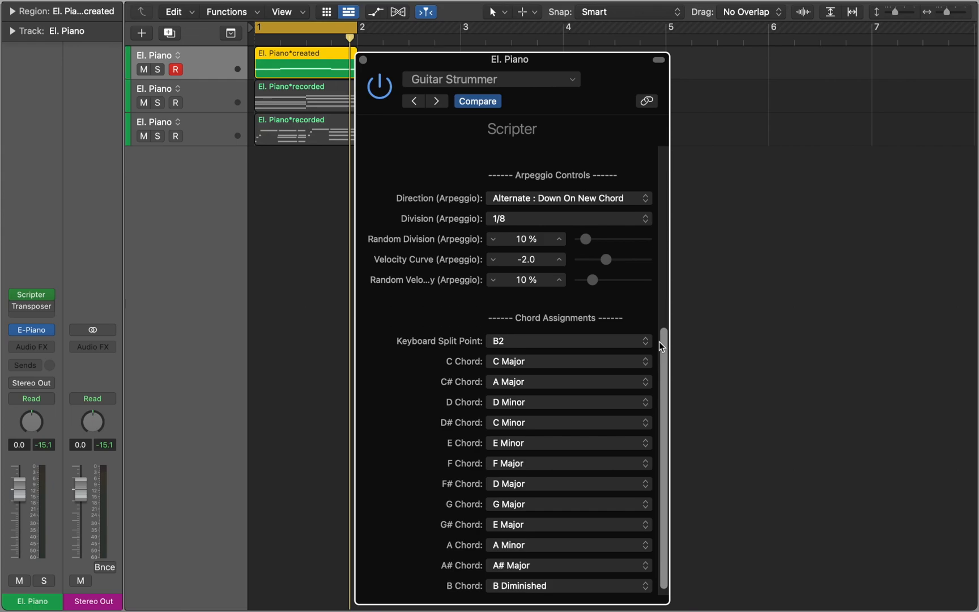
click(568, 361)
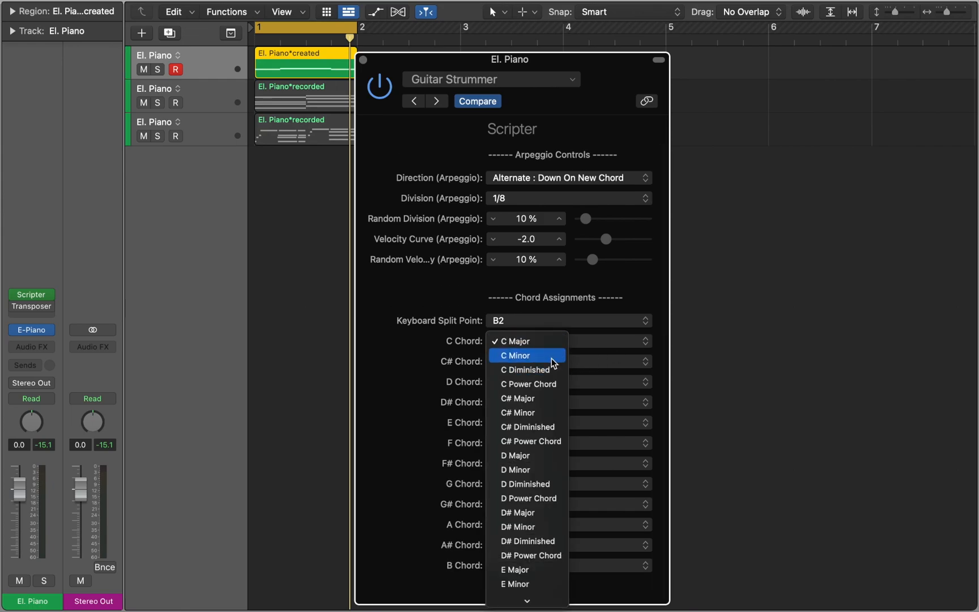
click(515, 356)
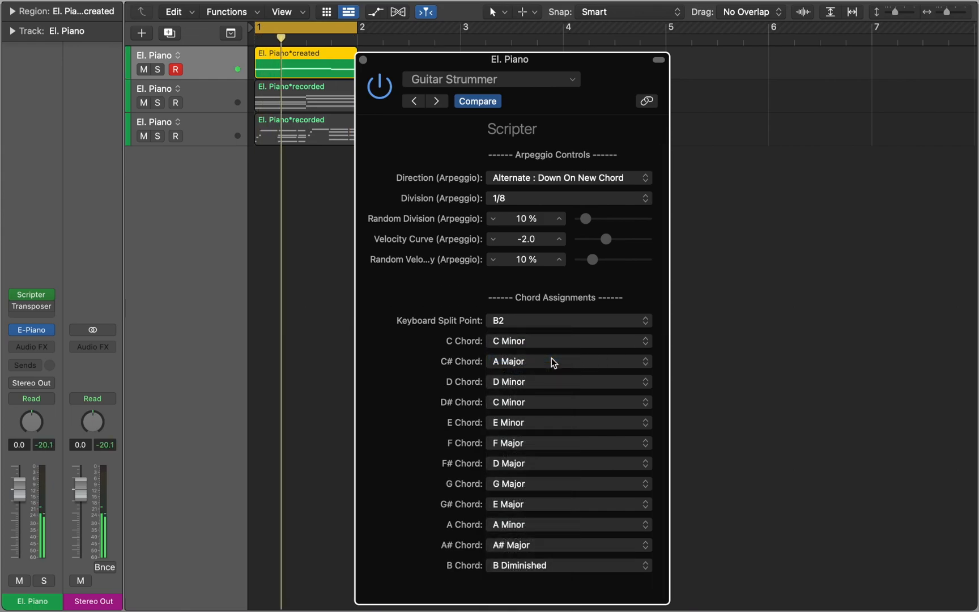
click(568, 340)
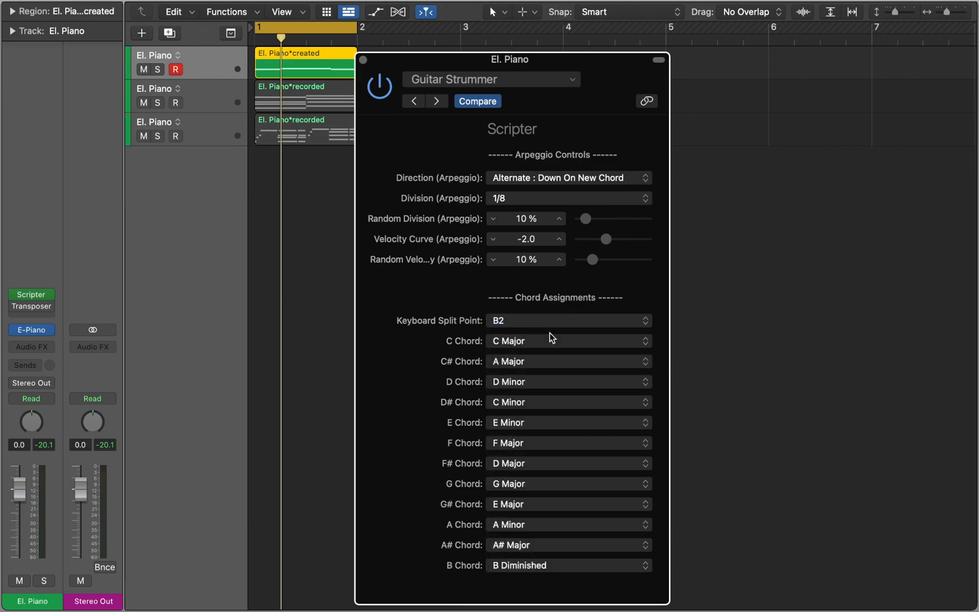
mouse_move(398, 151)
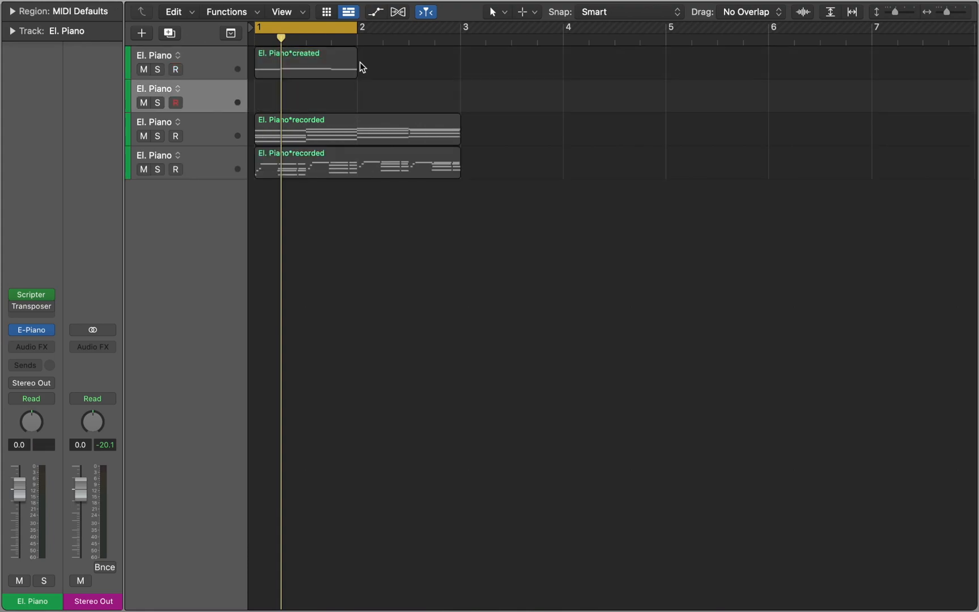
Step: Record the strummed chords onto the second track and show the Loop Browser
click(425, 11)
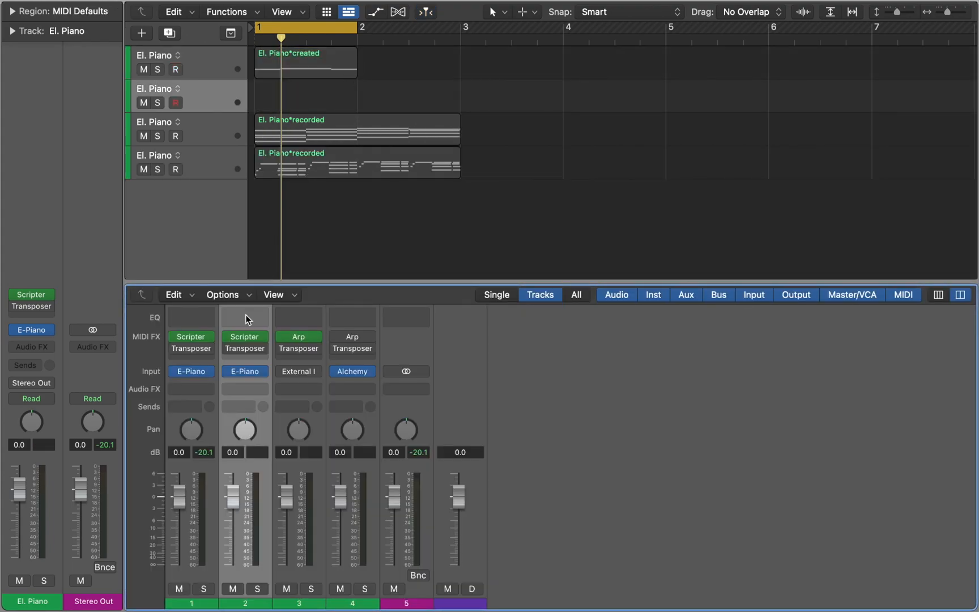
click(243, 370)
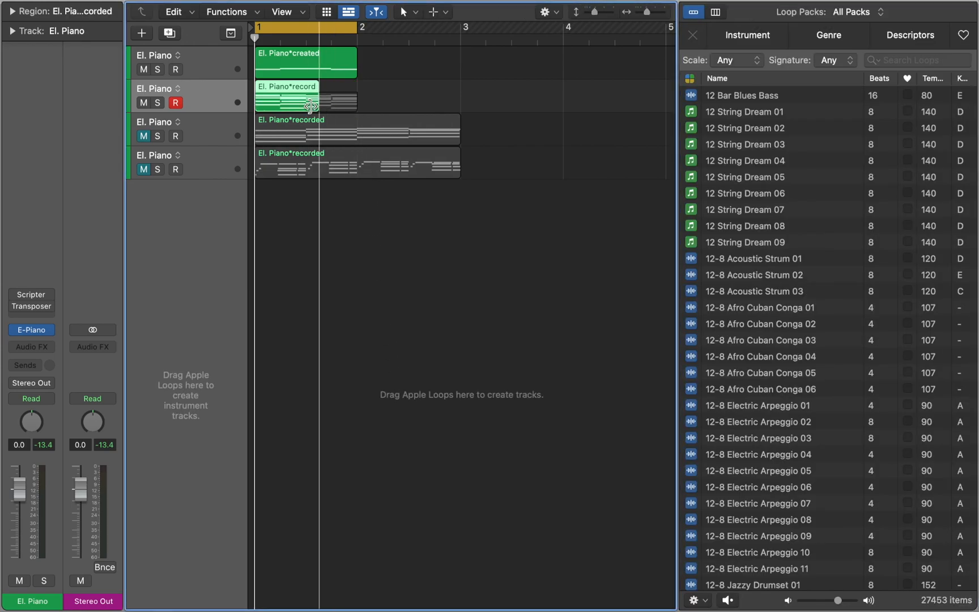
Step: Drag the region into the Loop Browser and name the new Apple Loop 'C maj'
drag(355, 103, 281, 103)
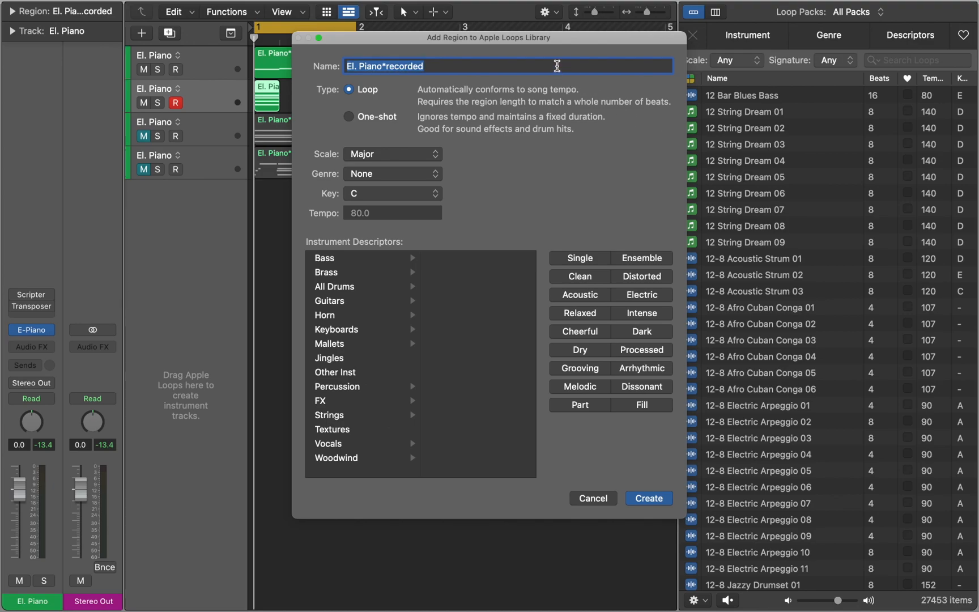
text(C maj)
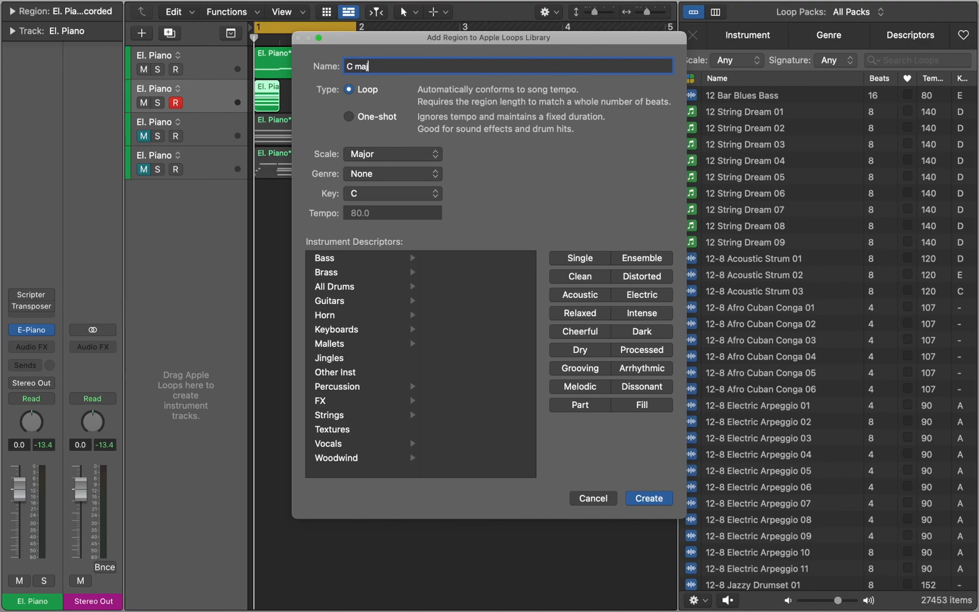